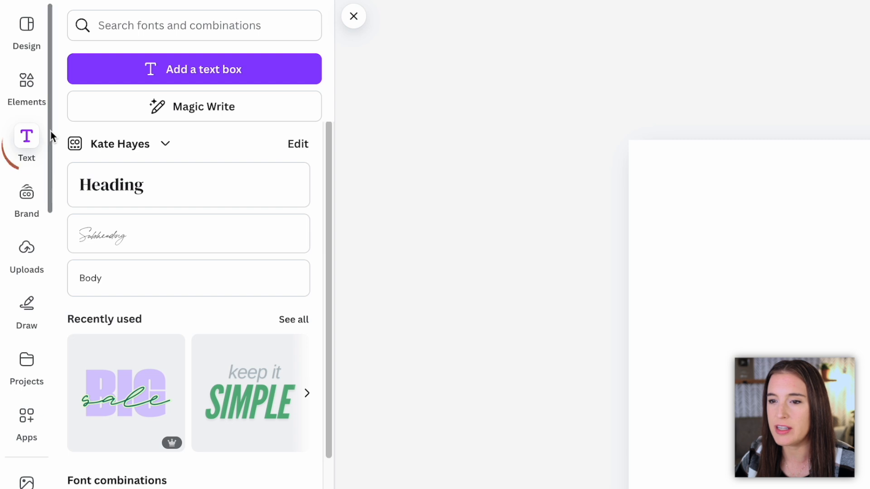
{"action": "mouse_move", "coordinate": [212, 374]}
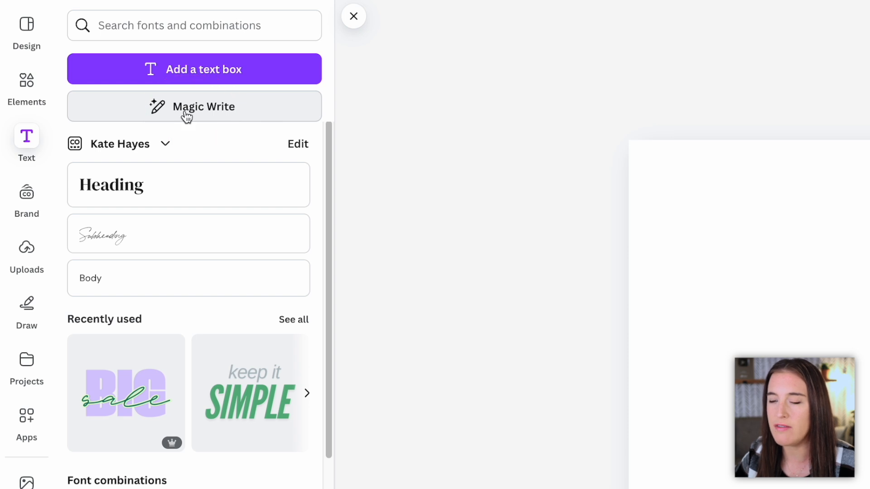
Bring up the Magic Write prompt box from the Text panel
{"action": "left_click", "coordinate": [194, 106]}
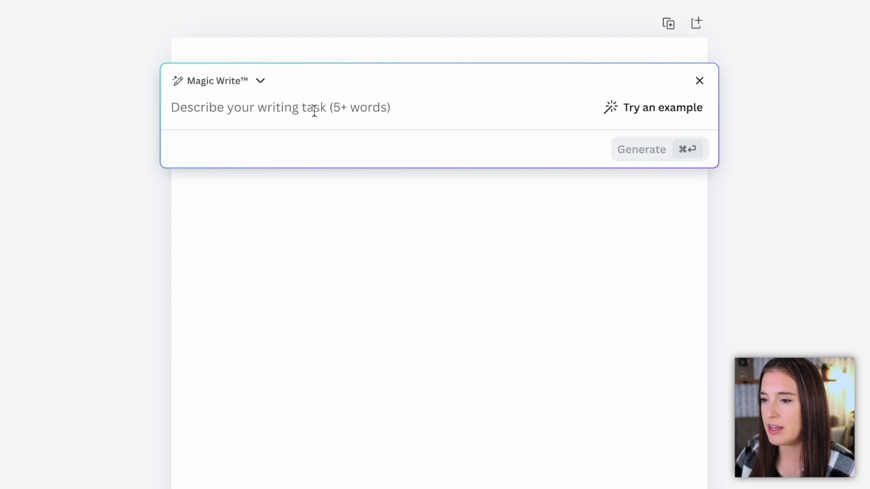
Generate a social media caption for a 50% off Black Friday sale using a Taylor Swift reference
{"action": "type", "text": "Generate a social media"}
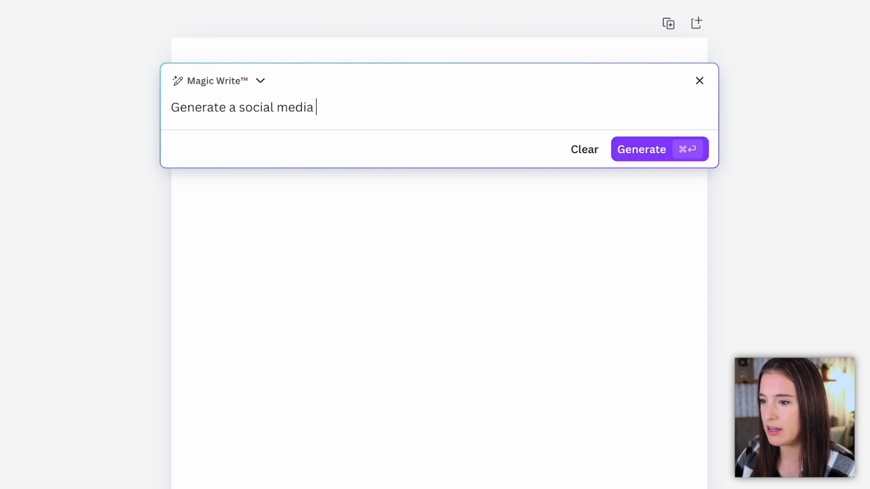
{"action": "type", "text": "caption"}
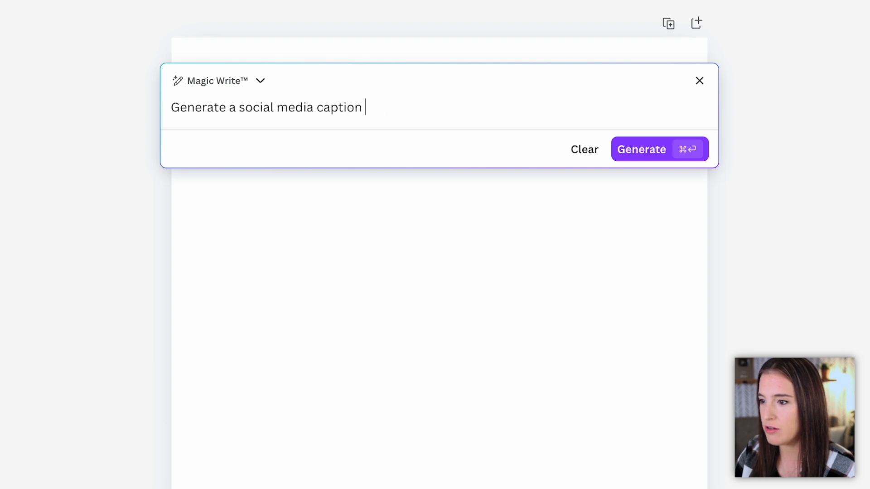
{"action": "type", "text": "for a 50% off"}
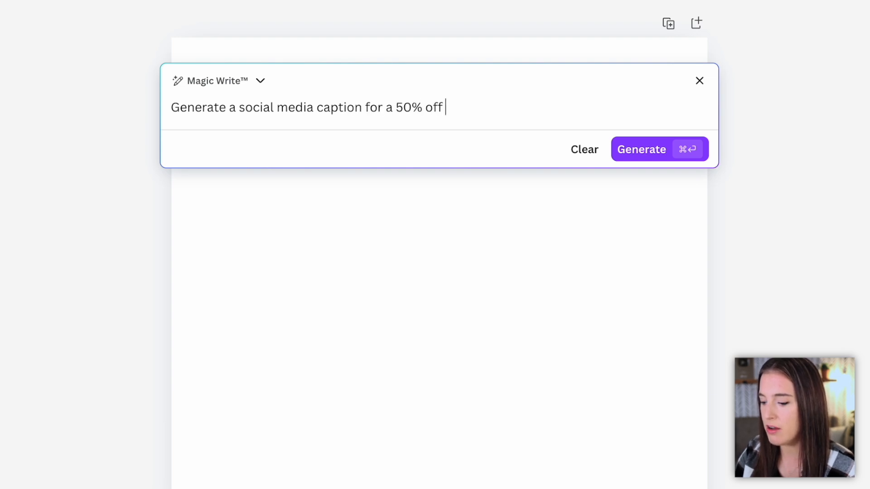
{"action": "type", "text": "Black Friday s"}
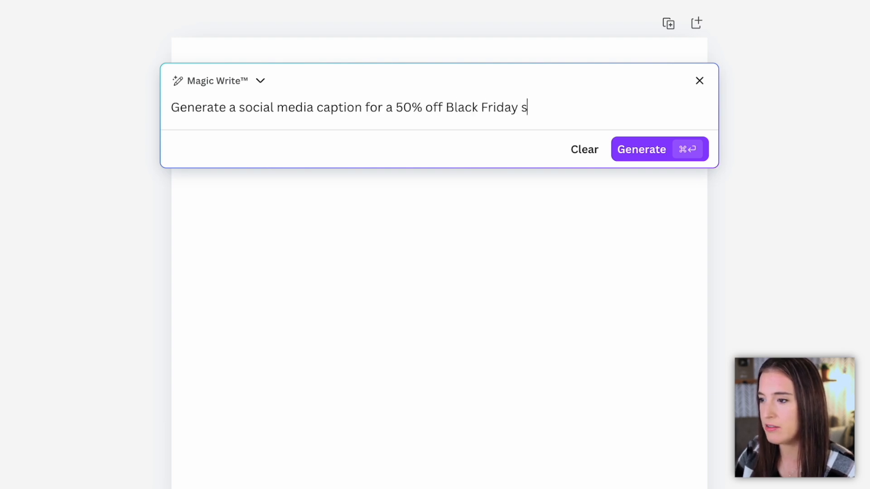
{"action": "type", "text": "ale using a Taylor Swift"}
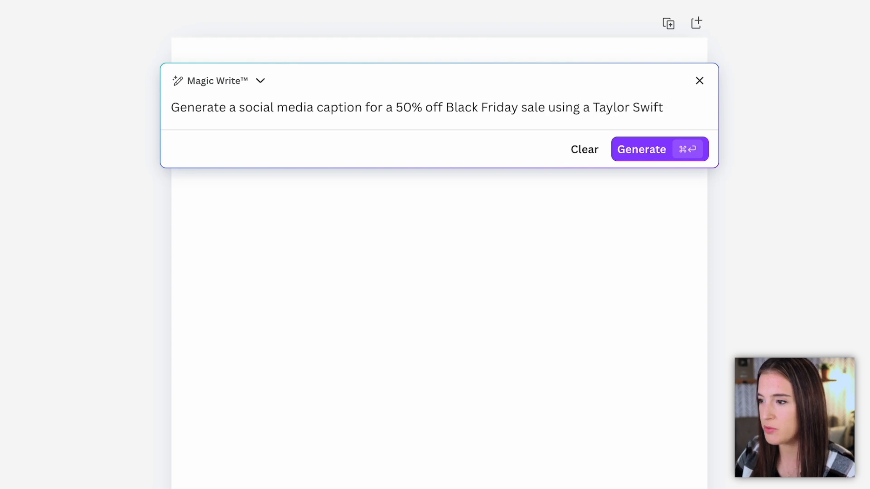
{"action": "left_click", "coordinate": [659, 148]}
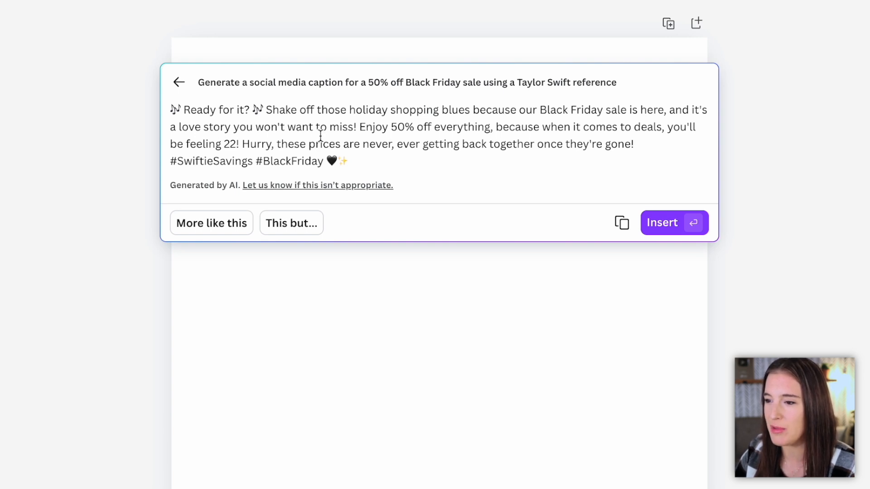
{"action": "mouse_move", "coordinate": [452, 158]}
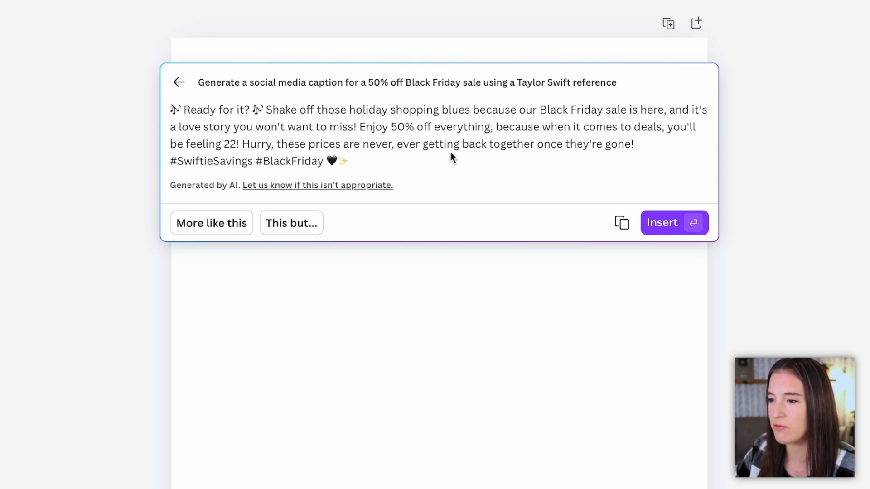
{"action": "mouse_move", "coordinate": [410, 125]}
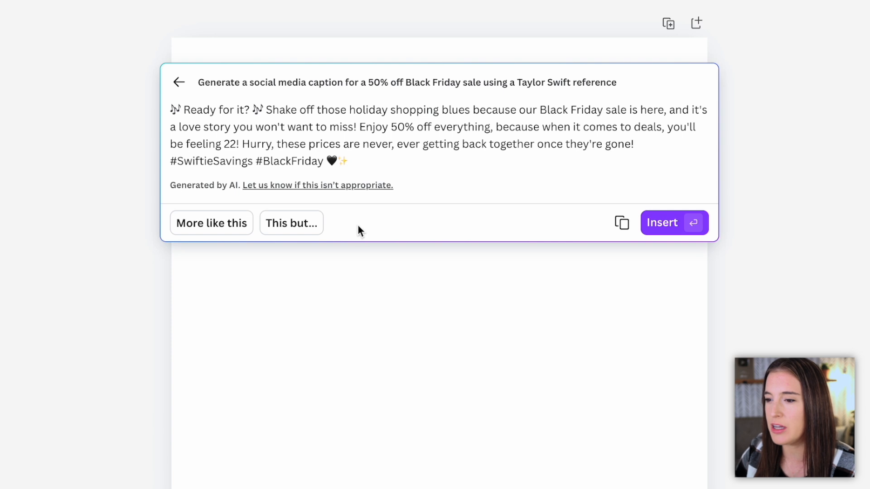
{"action": "mouse_move", "coordinate": [252, 228]}
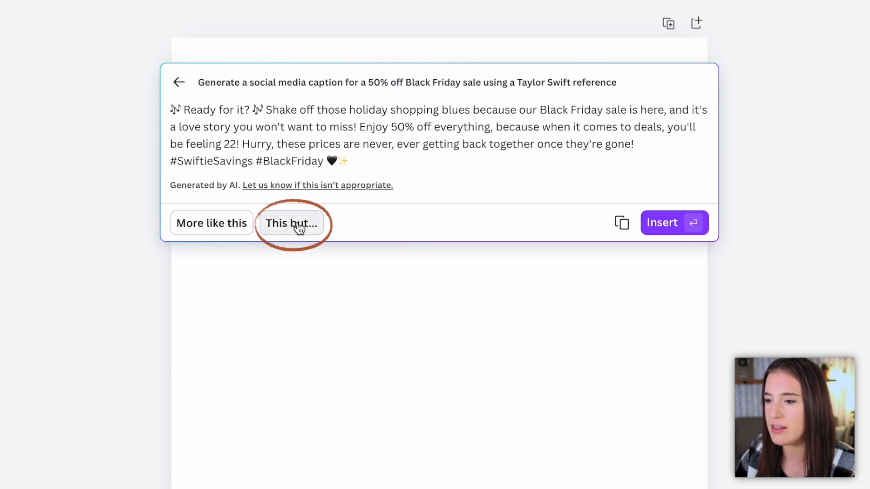
{"action": "mouse_move", "coordinate": [206, 232]}
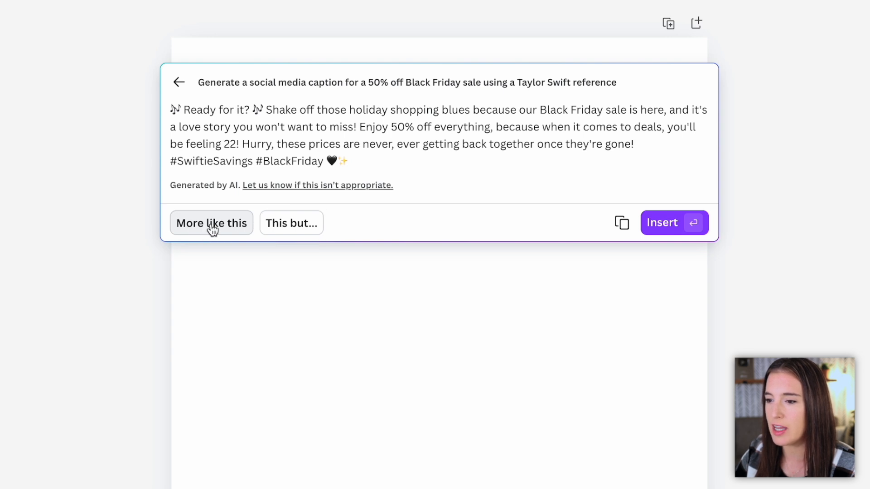
Generate two 'More like this' caption variations, then return to version 1/3
{"action": "left_click", "coordinate": [211, 223]}
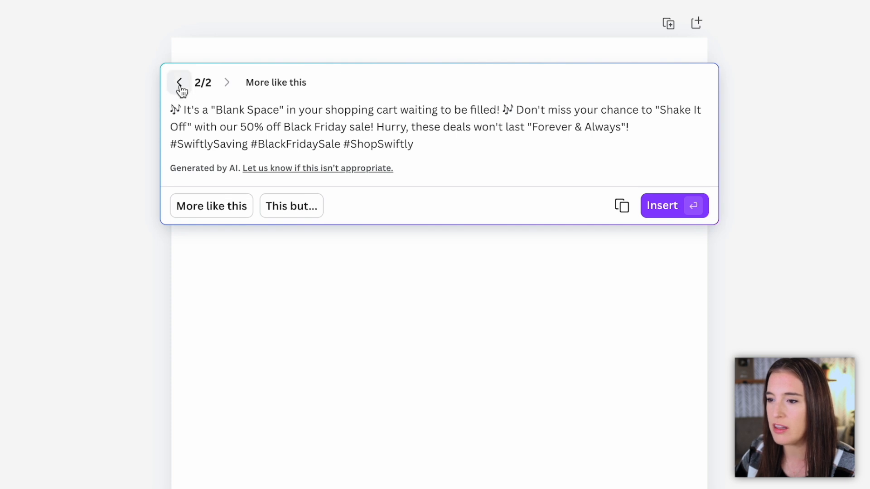
{"action": "mouse_move", "coordinate": [211, 157]}
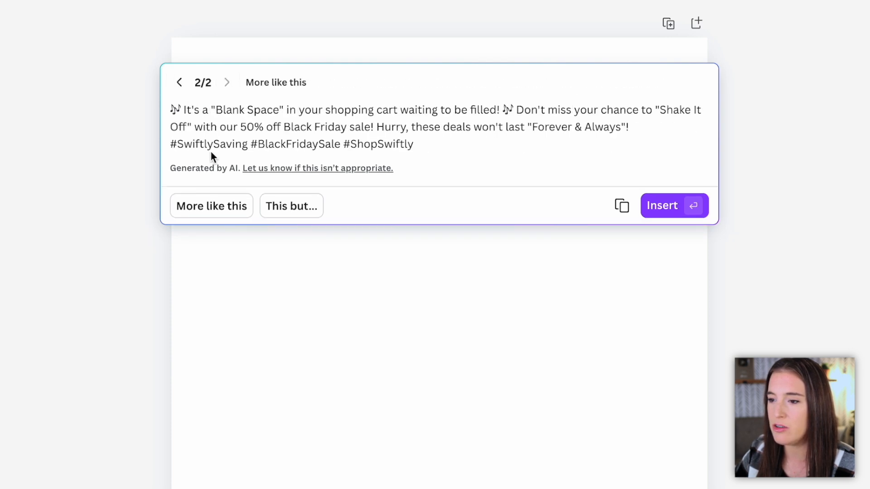
{"action": "left_click", "coordinate": [211, 206]}
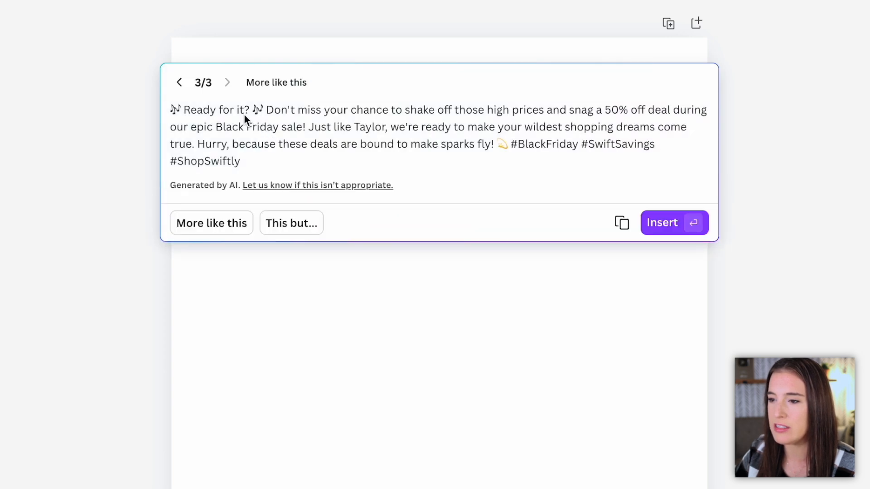
{"action": "left_click", "coordinate": [179, 82]}
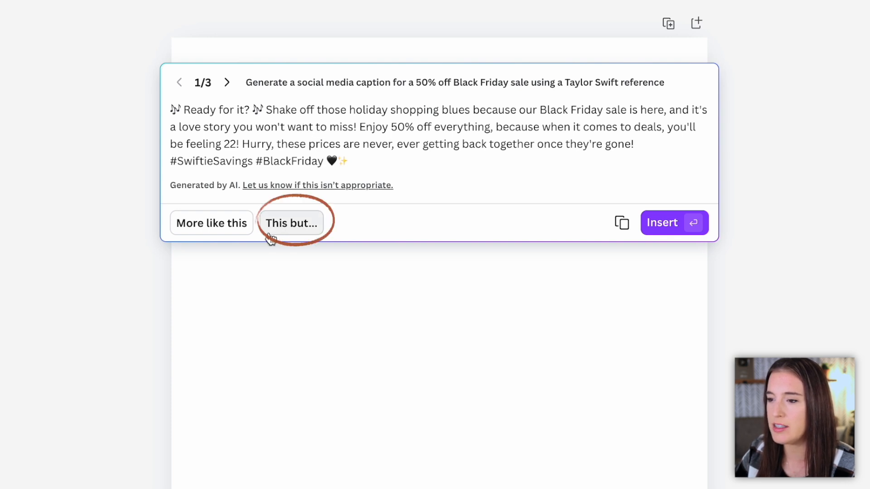
Refine the caption via 'This but...' to use one Taylor Swift reference instead of many
{"action": "left_click", "coordinate": [291, 222]}
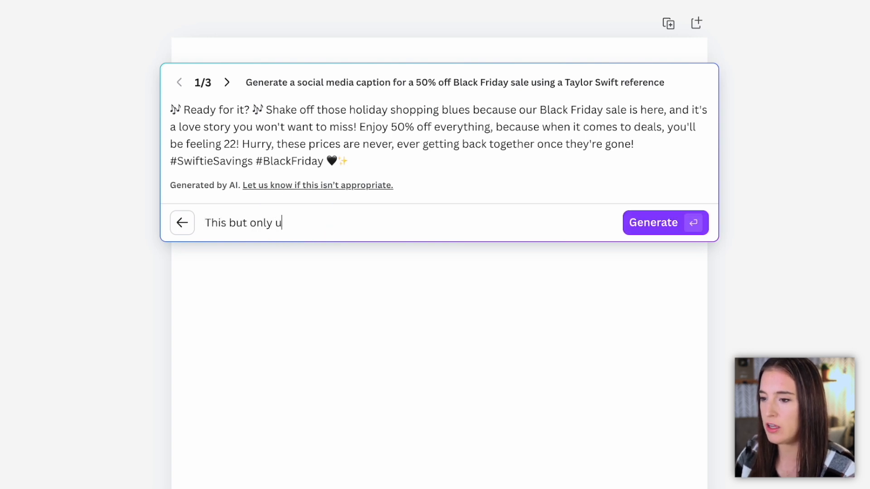
{"action": "type", "text": "se one Taylor Swift"}
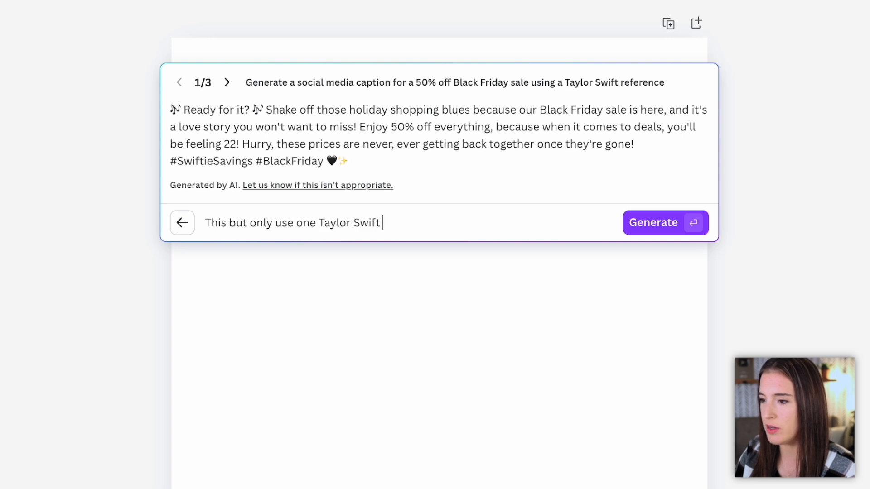
{"action": "type", "text": "reference instead of many"}
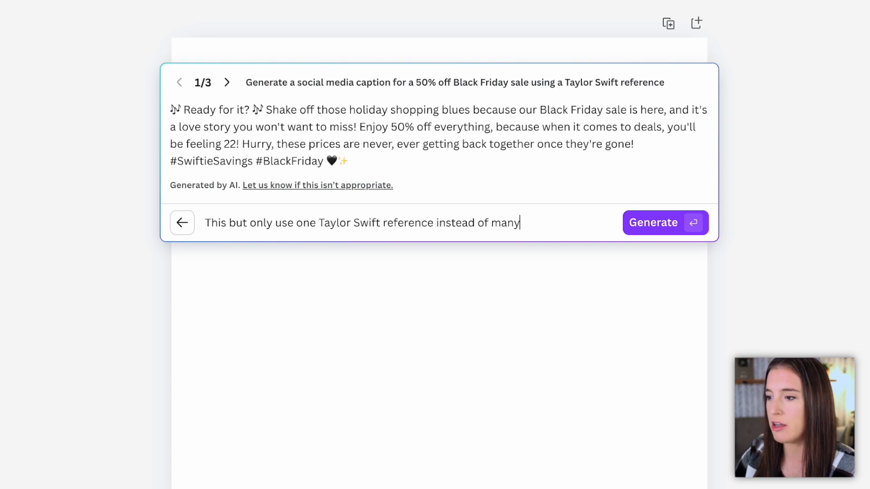
{"action": "left_click", "coordinate": [665, 223]}
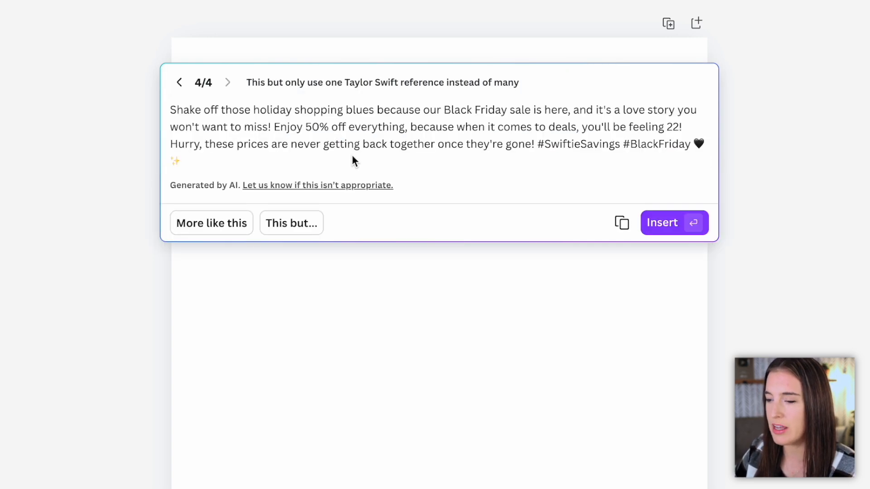
{"action": "mouse_move", "coordinate": [417, 157]}
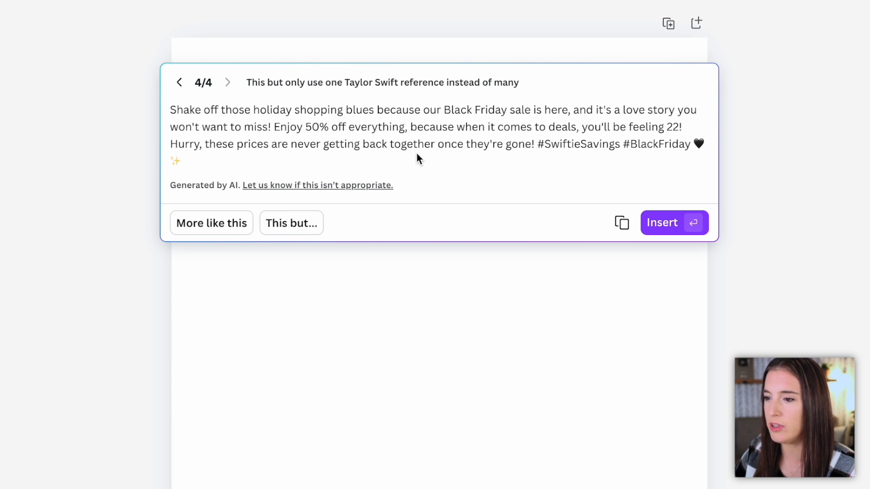
{"action": "mouse_move", "coordinate": [508, 143]}
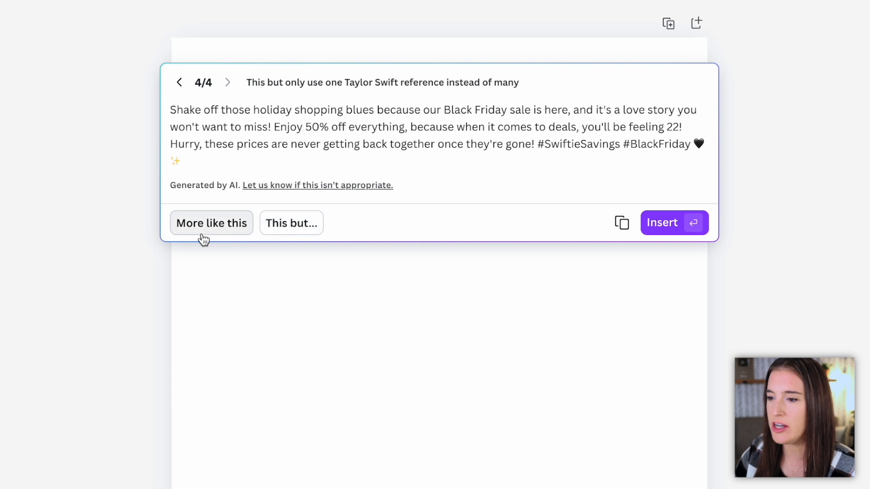
{"action": "mouse_move", "coordinate": [263, 142]}
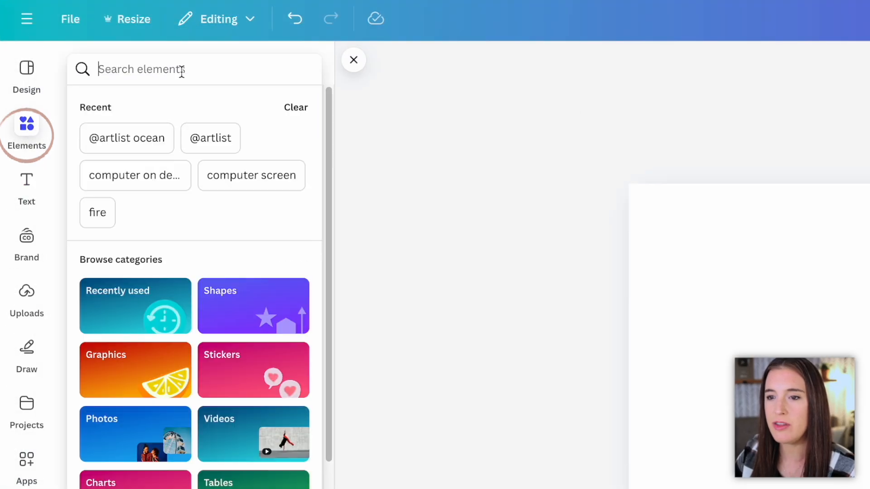
{"action": "type", "text": "@artlis"}
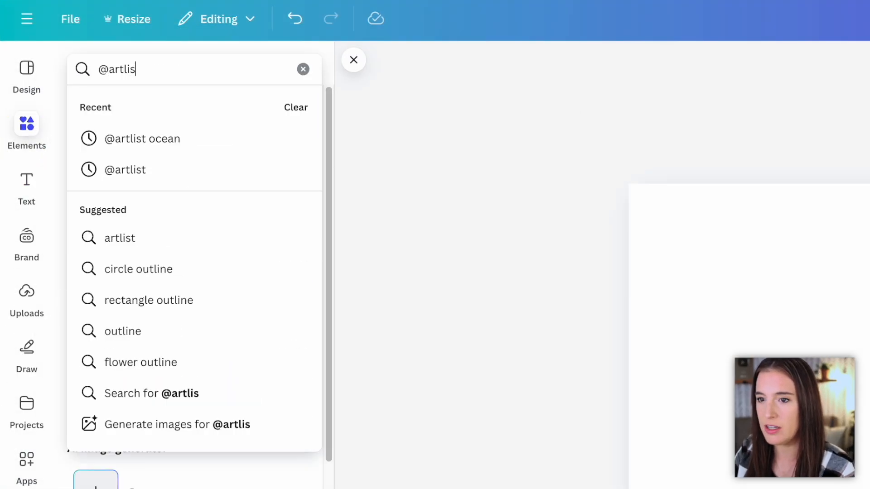
{"action": "left_click", "coordinate": [125, 170]}
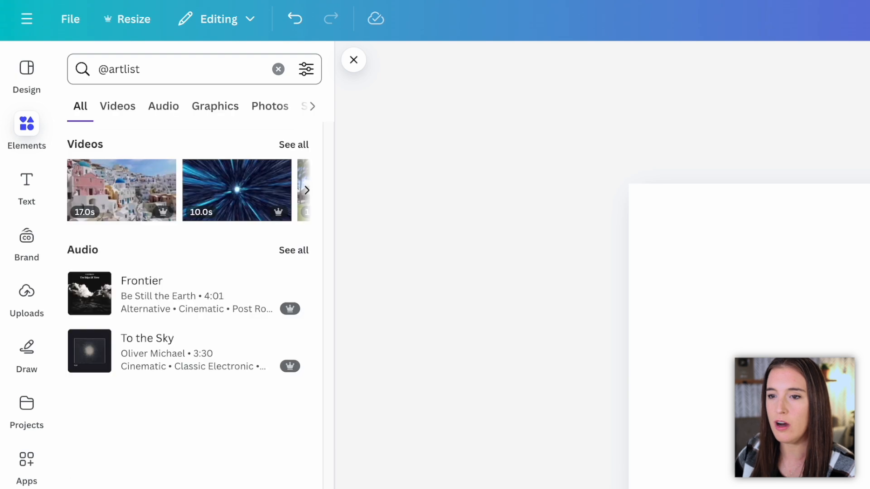
{"action": "left_click", "coordinate": [117, 106]}
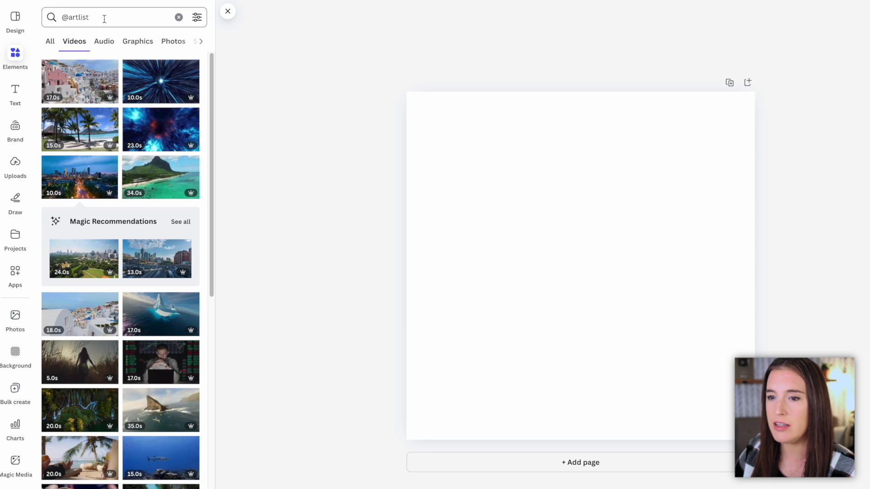
{"action": "left_click", "coordinate": [104, 17]}
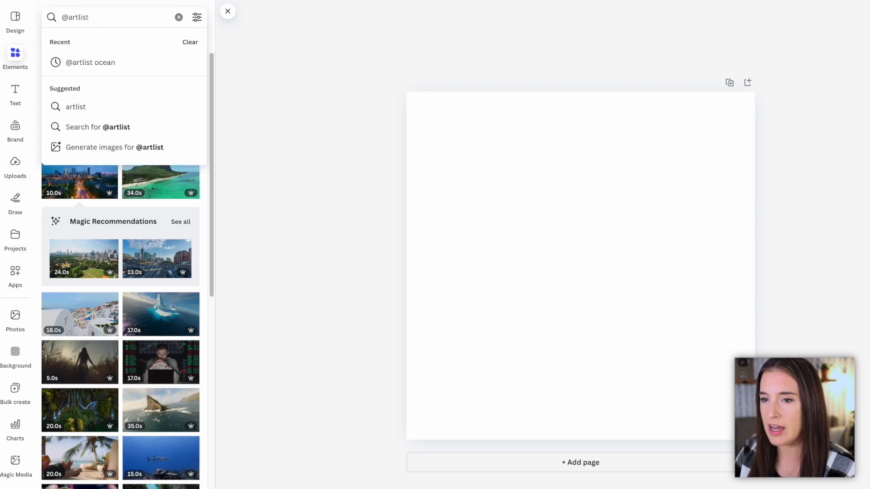
{"action": "left_click", "coordinate": [89, 63]}
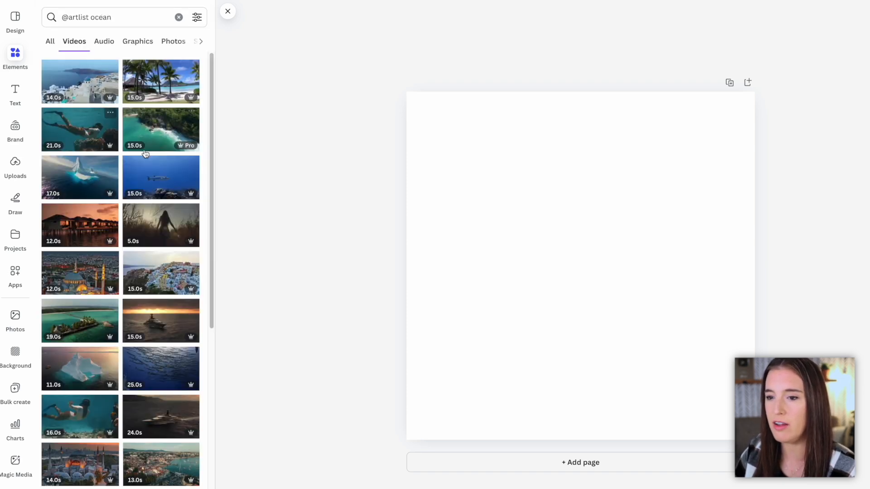
{"action": "mouse_move", "coordinate": [80, 178]}
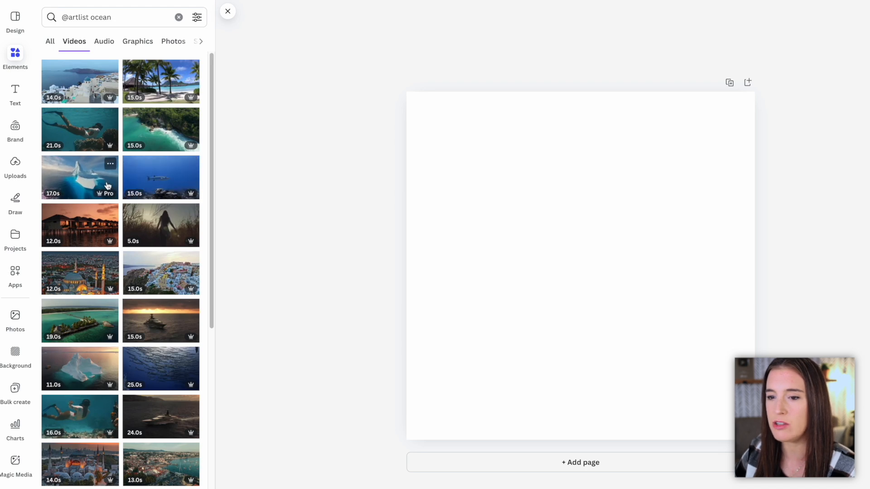
{"action": "mouse_move", "coordinate": [156, 137]}
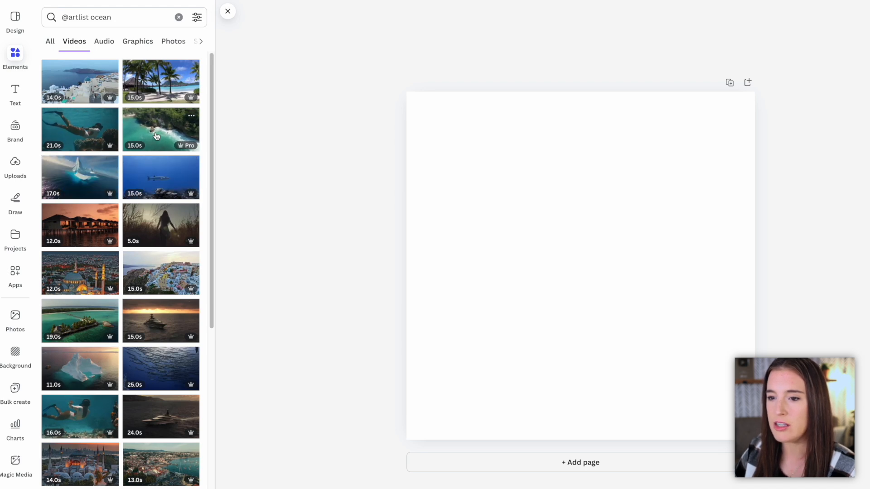
{"action": "left_click", "coordinate": [160, 128]}
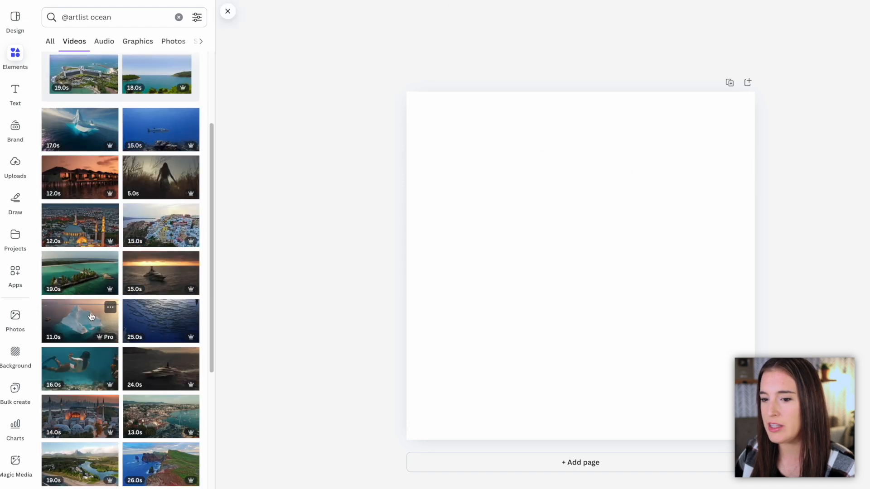
{"action": "left_click", "coordinate": [80, 321]}
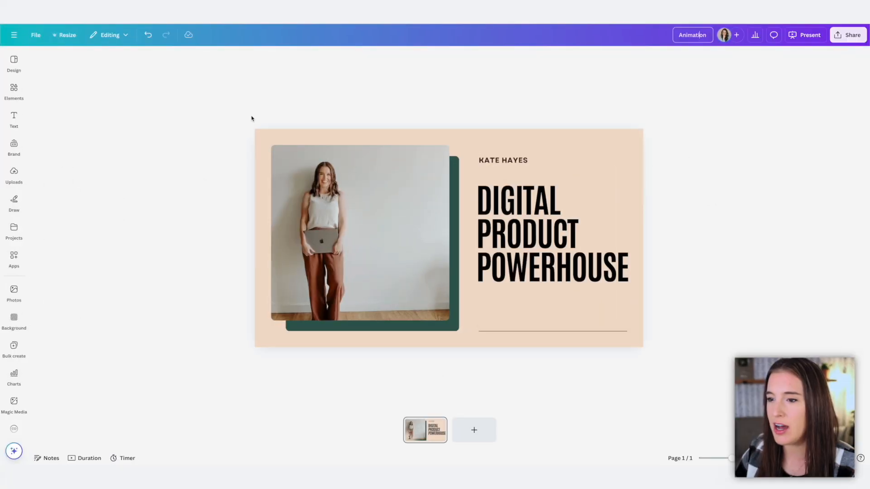
{"action": "mouse_move", "coordinate": [442, 139]}
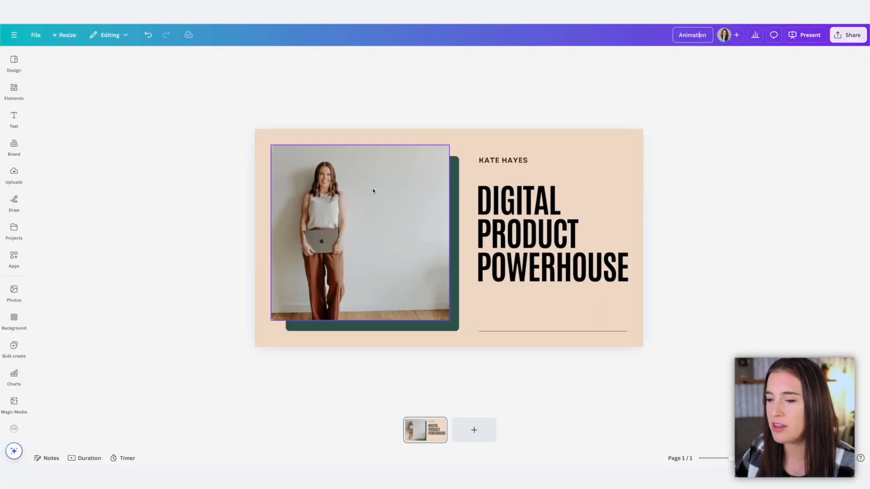
{"action": "left_click", "coordinate": [552, 332]}
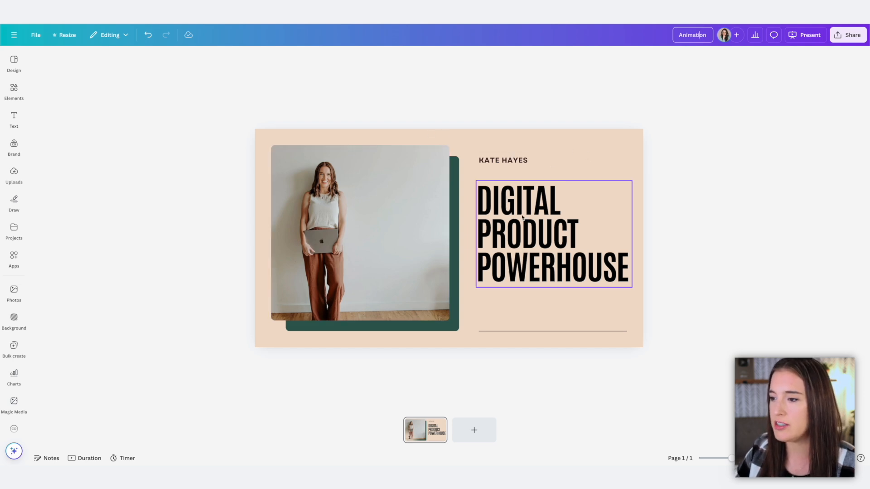
{"action": "left_click", "coordinate": [471, 142]}
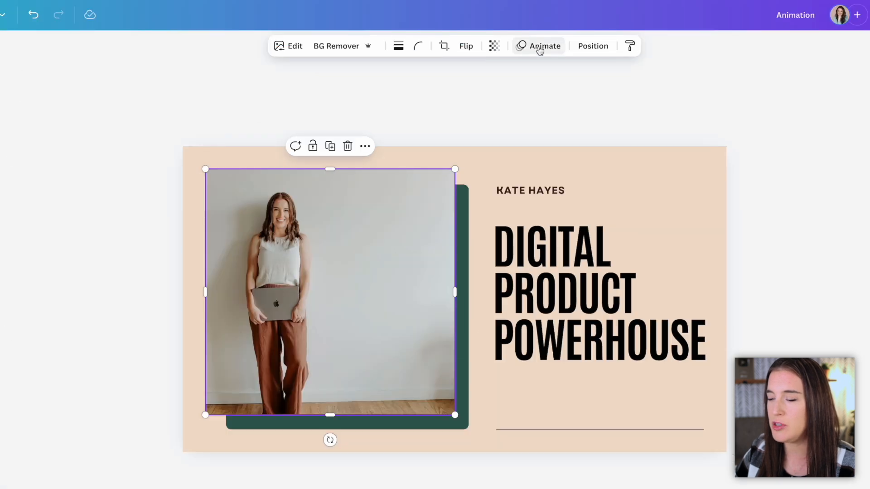
Bring up Animate for the selected photo and switch to the Photo effects
{"action": "left_click", "coordinate": [544, 45]}
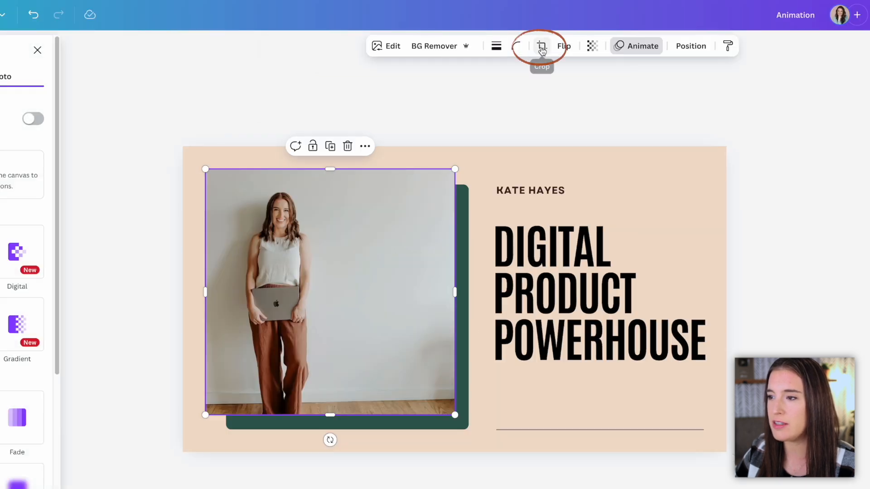
{"action": "left_click", "coordinate": [636, 45]}
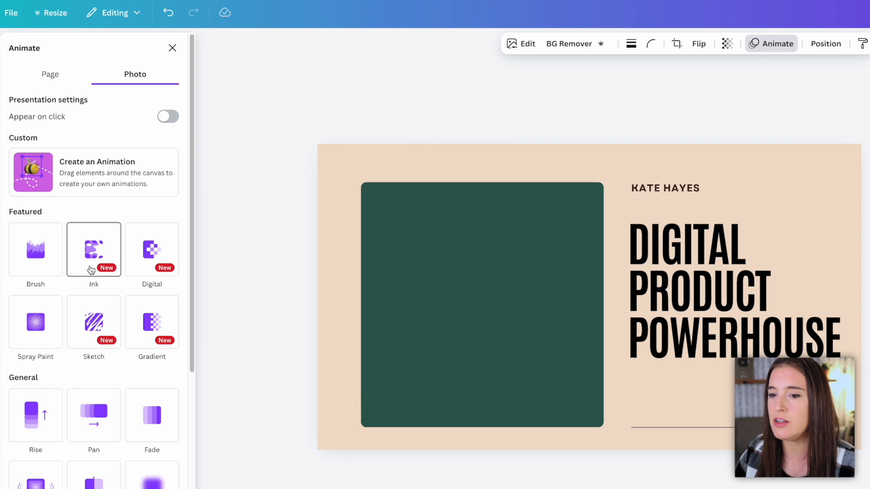
{"action": "left_click", "coordinate": [93, 322]}
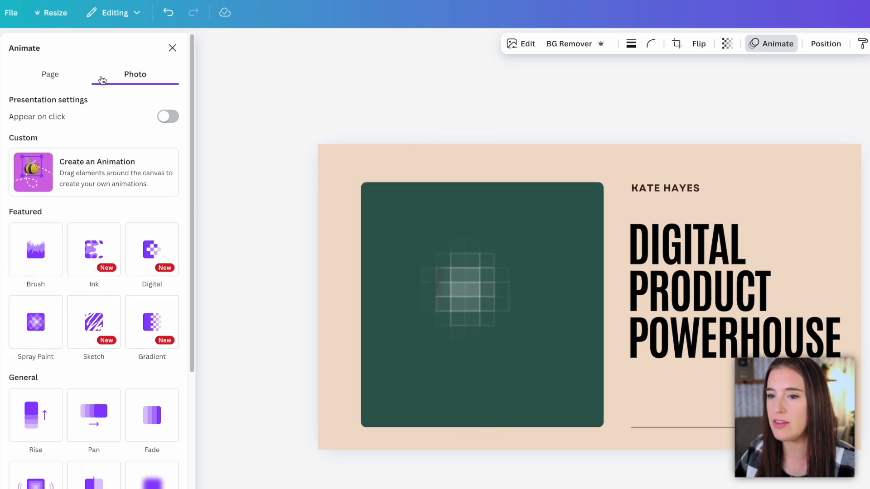
{"action": "left_click", "coordinate": [464, 290]}
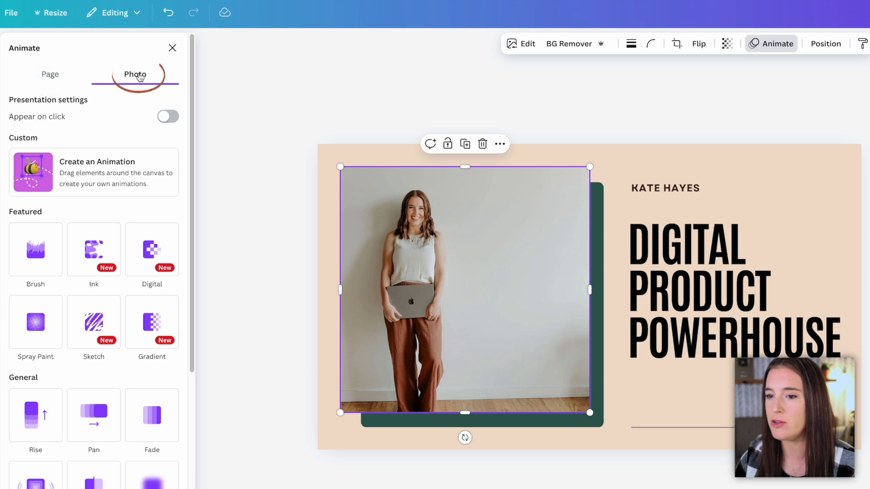
{"action": "mouse_move", "coordinate": [502, 220]}
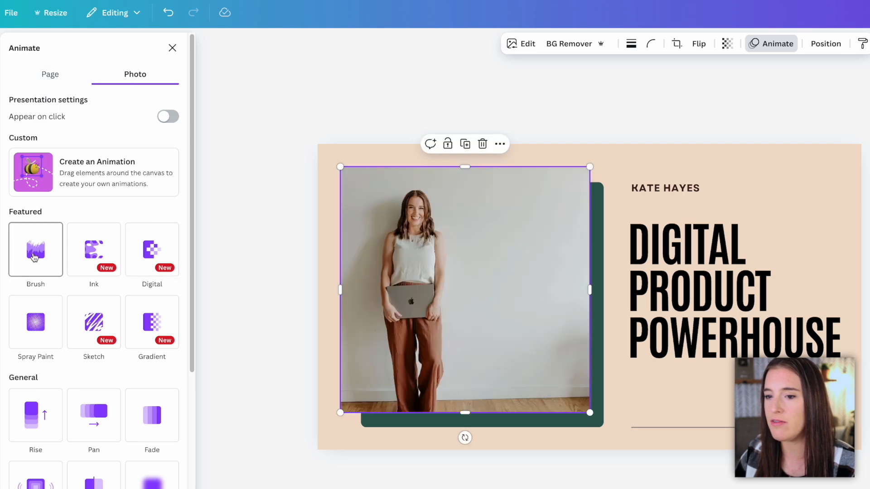
{"action": "mouse_move", "coordinate": [97, 256]}
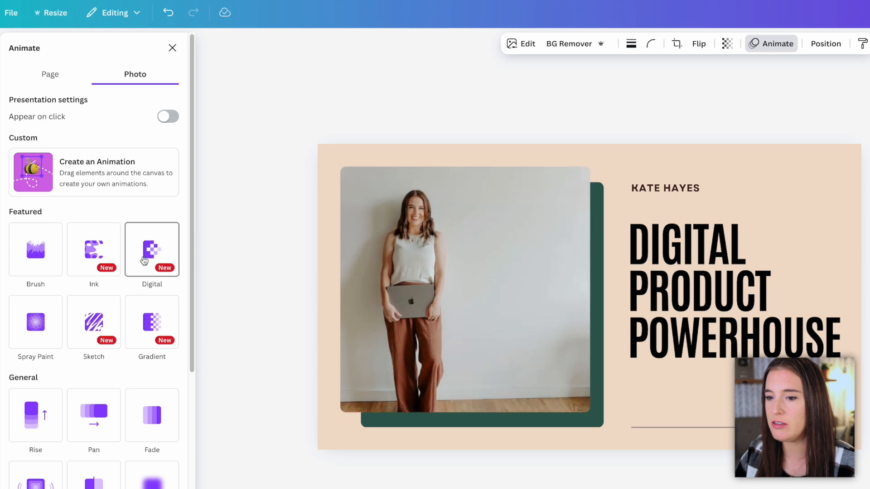
Preview the Digital and Spray Paint animations on the portrait
{"action": "left_click", "coordinate": [93, 322]}
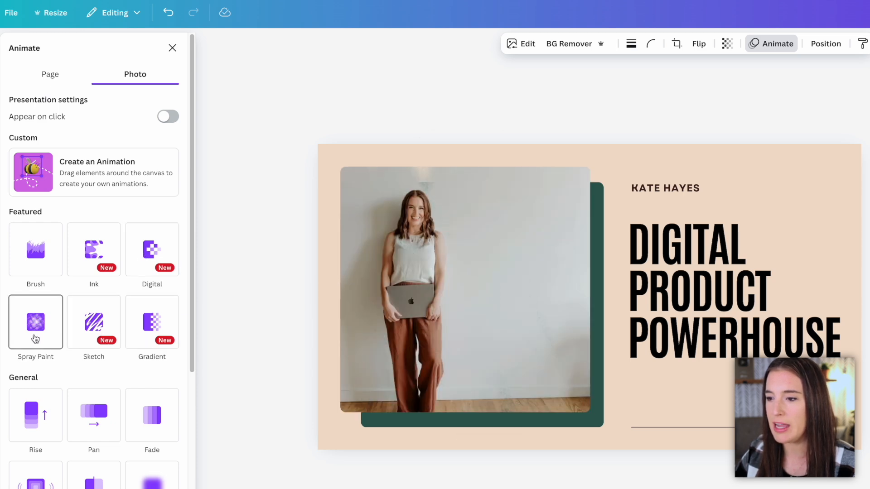
{"action": "left_click", "coordinate": [465, 289]}
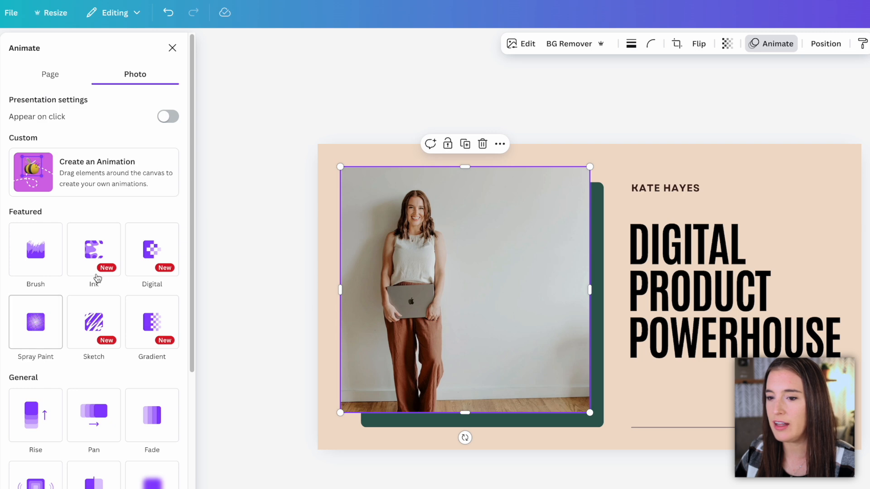
Apply the Ink animation to the photo, set to play On enter
{"action": "left_click", "coordinate": [93, 249]}
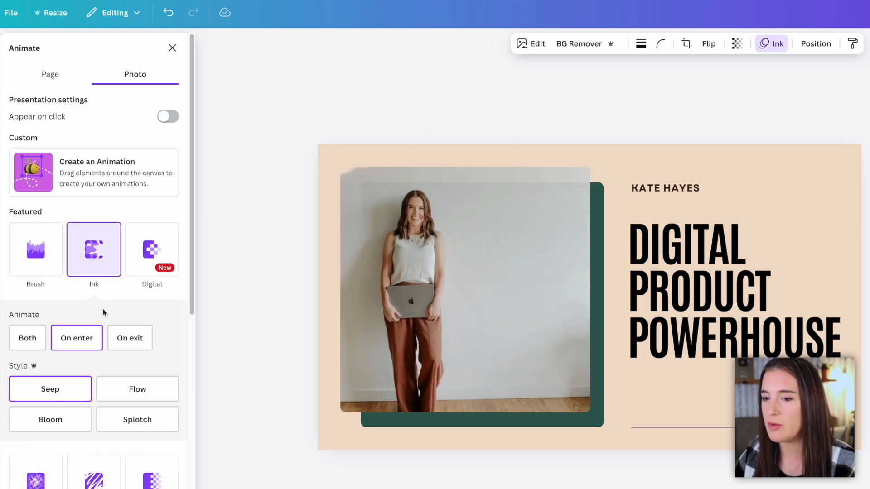
{"action": "left_click", "coordinate": [465, 290]}
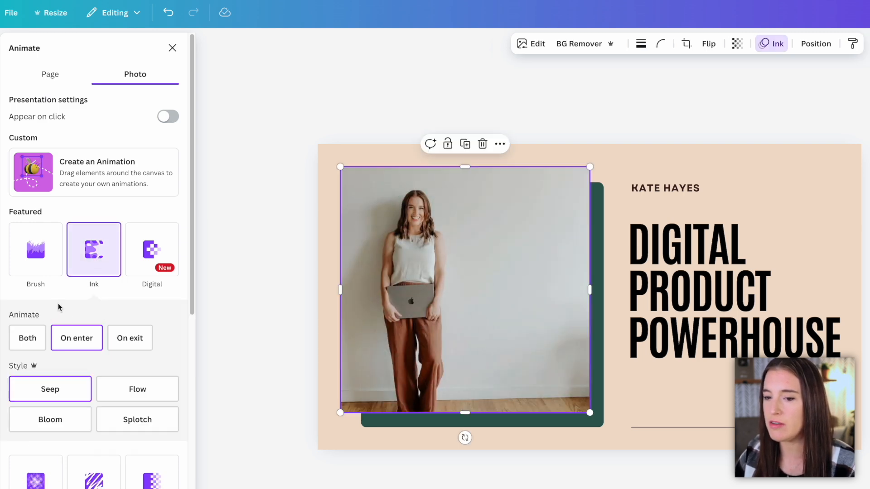
{"action": "left_click", "coordinate": [76, 338]}
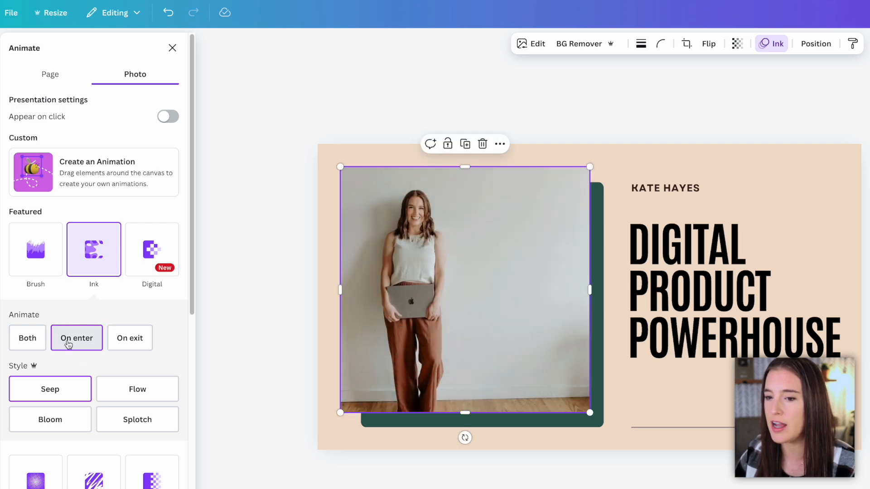
{"action": "left_click", "coordinate": [130, 338]}
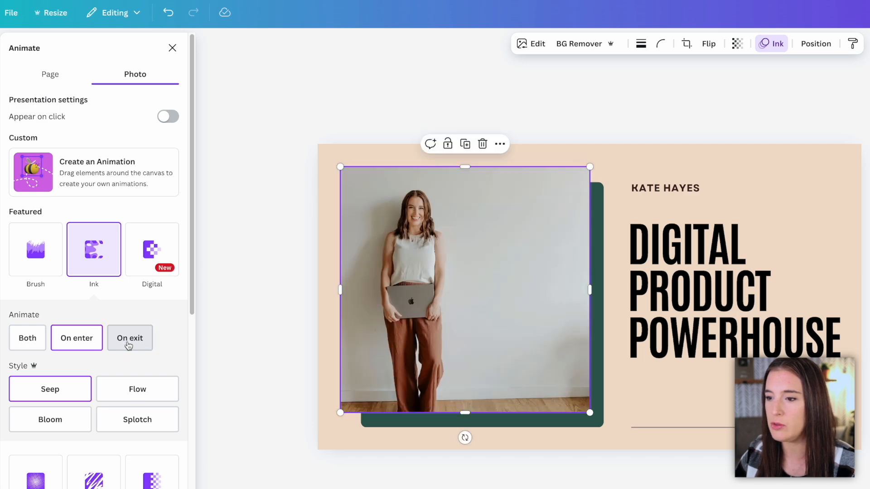
{"action": "left_click", "coordinate": [27, 338]}
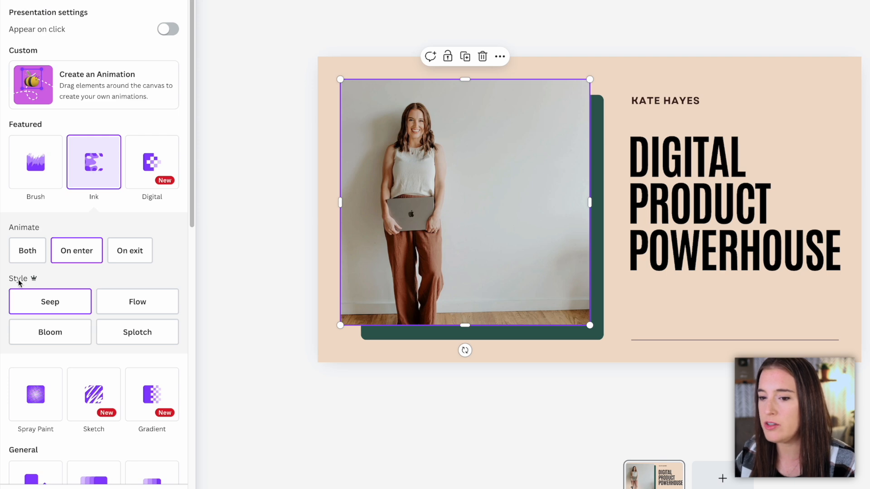
Preview the Flow ink style, then settle on the Splotch style
{"action": "left_click", "coordinate": [49, 300]}
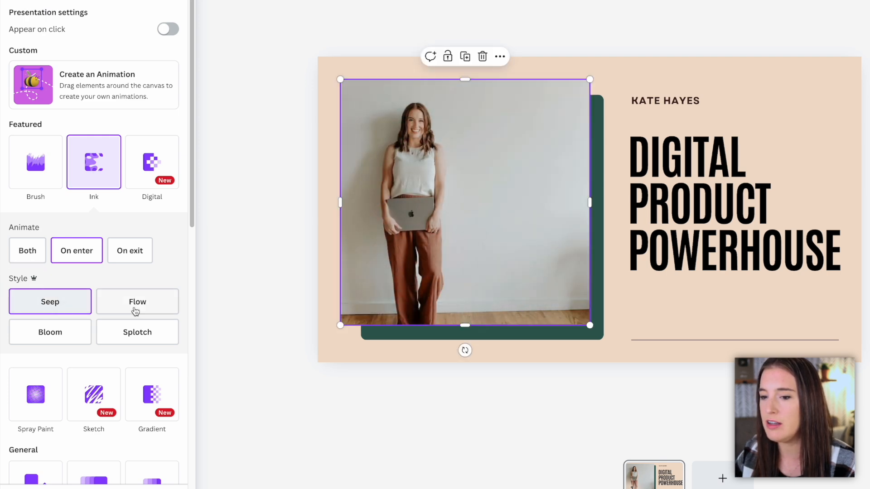
{"action": "left_click", "coordinate": [137, 301]}
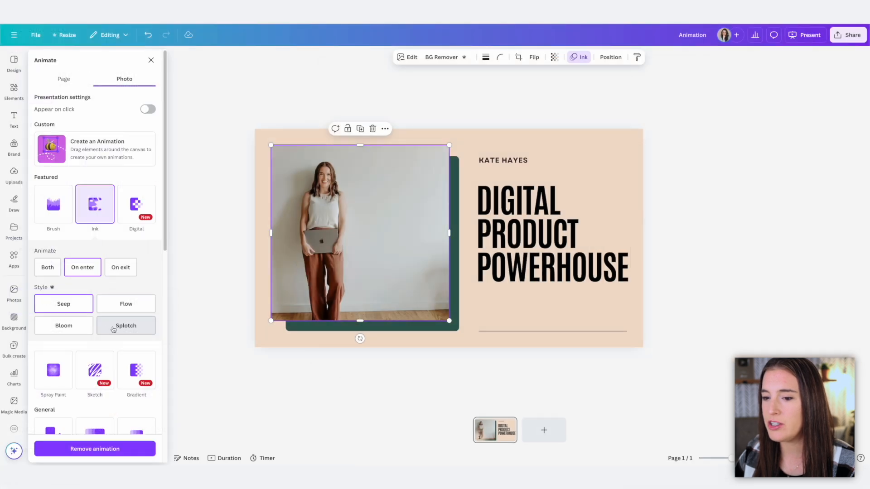
{"action": "left_click", "coordinate": [125, 325]}
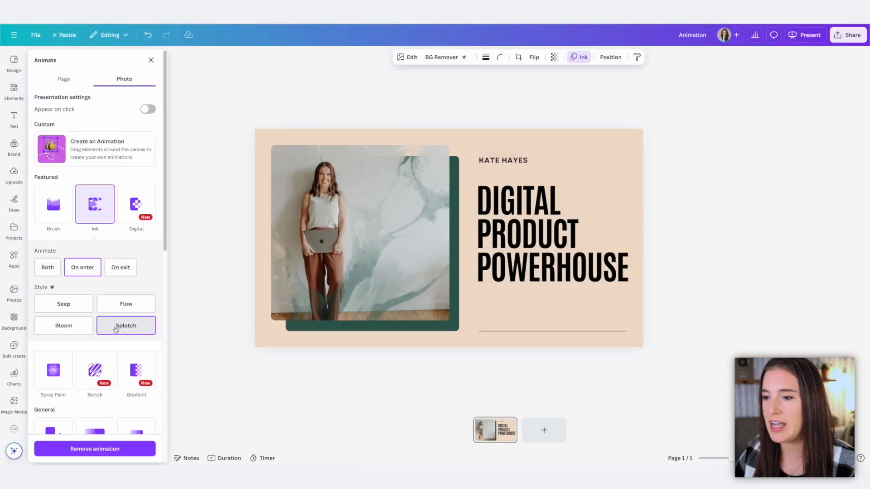
{"action": "left_click", "coordinate": [359, 232]}
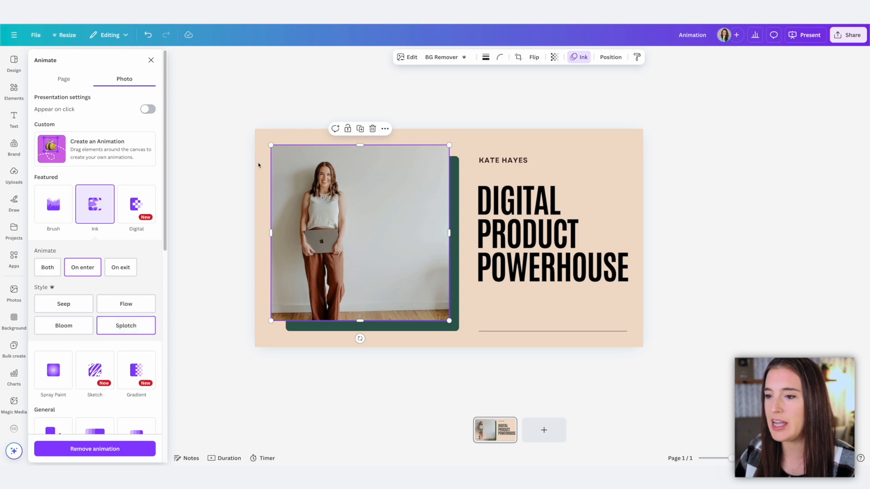
{"action": "mouse_move", "coordinate": [452, 260]}
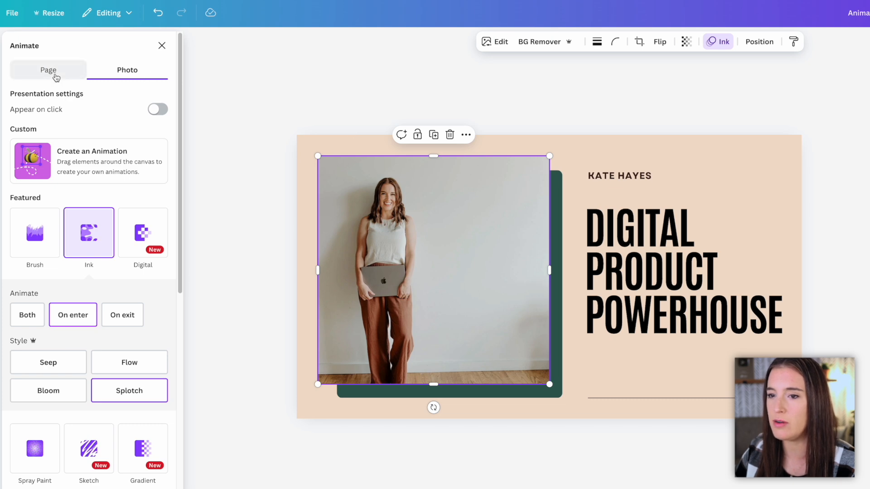
Switch the Animate panel to the Page tab for whole-page animations
{"action": "left_click", "coordinate": [48, 70]}
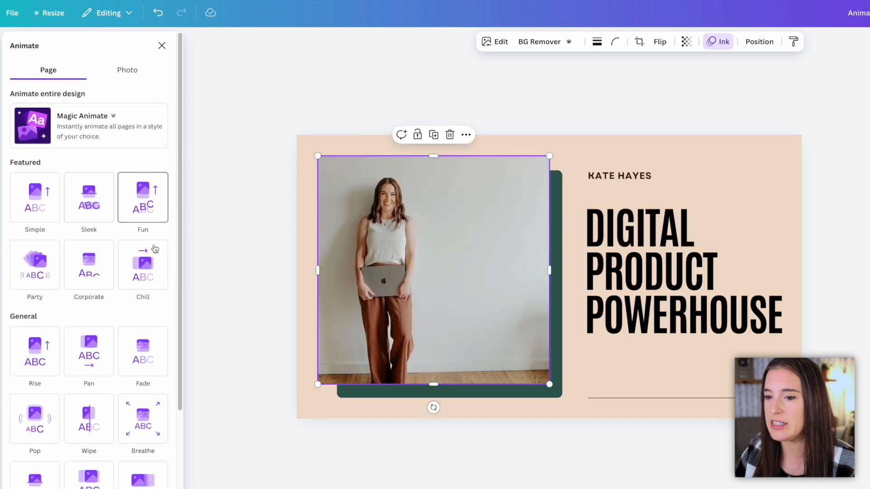
{"action": "left_click", "coordinate": [35, 264]}
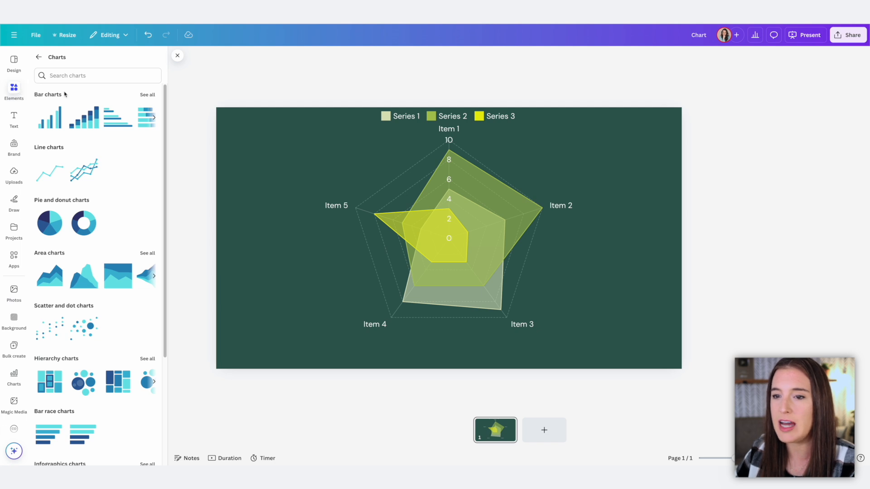
{"action": "mouse_move", "coordinate": [124, 191]}
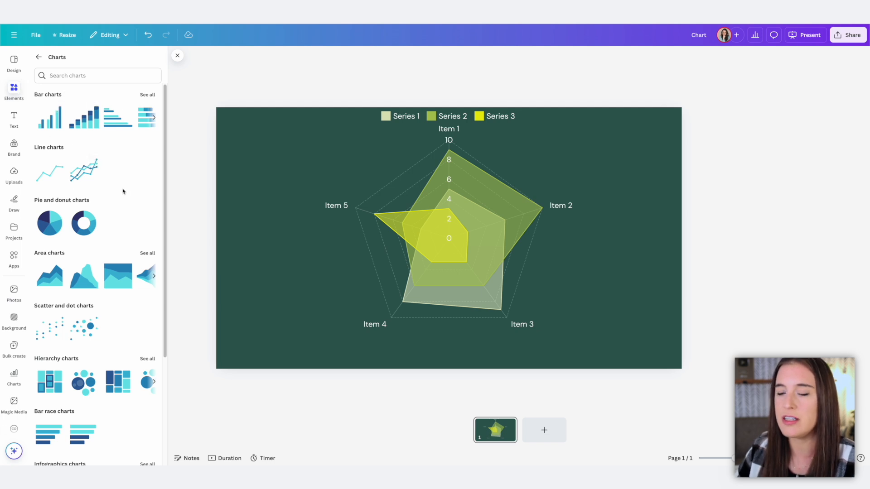
Scroll down the Elements Charts list toward the radar chart
{"action": "scroll", "scroll_direction": "down", "scroll_amount": 3}
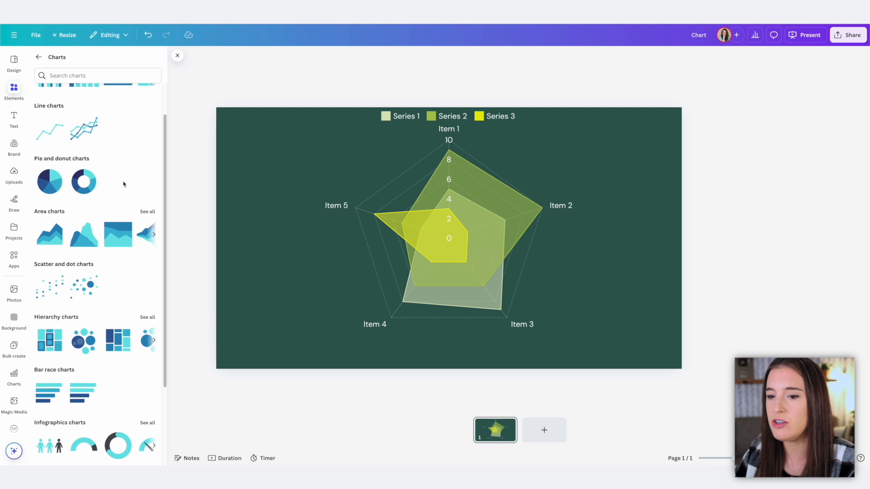
{"action": "scroll", "scroll_direction": "down", "scroll_amount": 3}
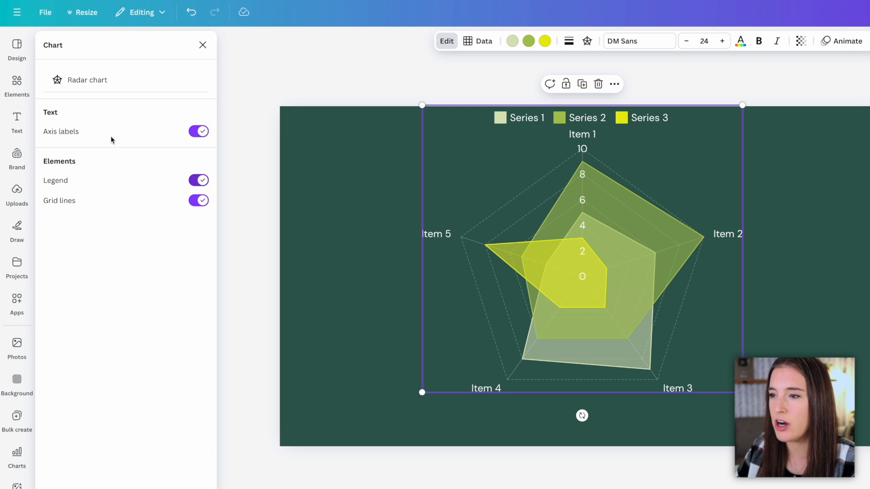
View the radar chart's data table of Series 1–3, then close it
{"action": "left_click", "coordinate": [483, 41]}
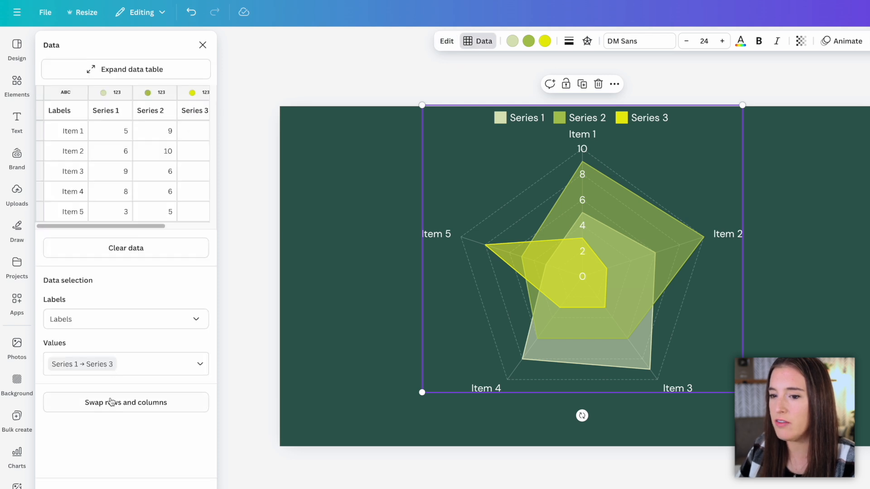
{"action": "mouse_move", "coordinate": [610, 233]}
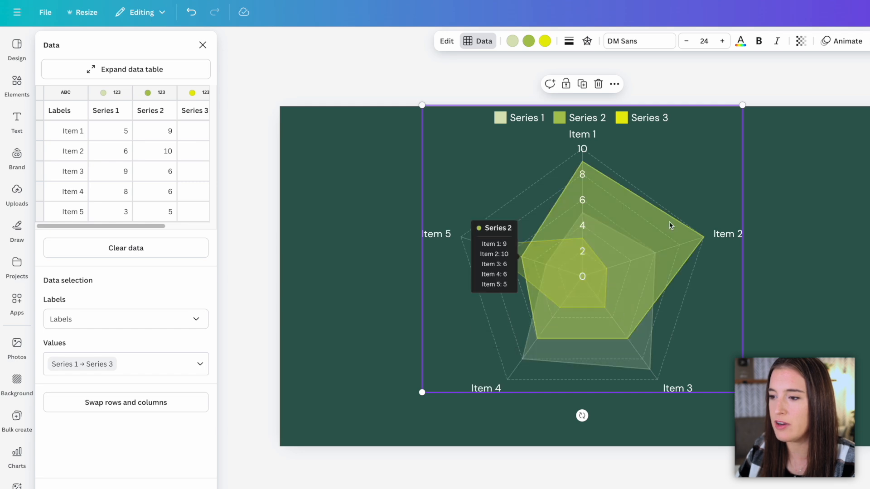
{"action": "left_click", "coordinate": [203, 45]}
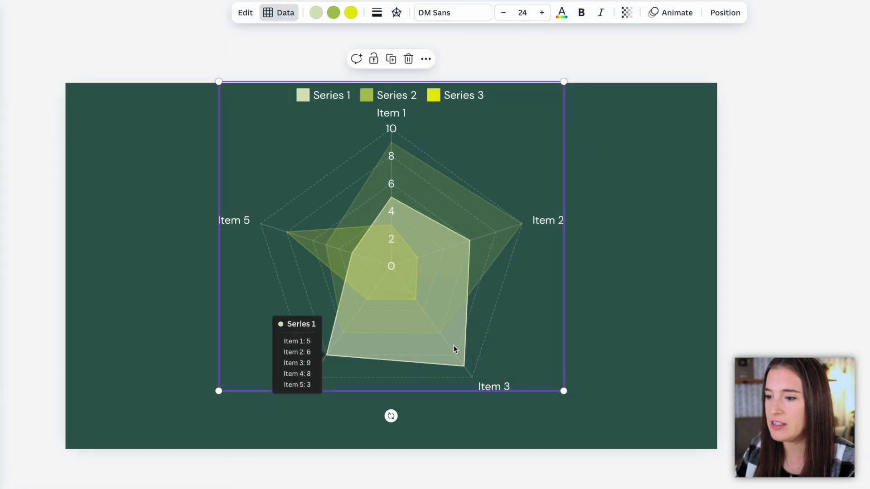
{"action": "mouse_move", "coordinate": [347, 256]}
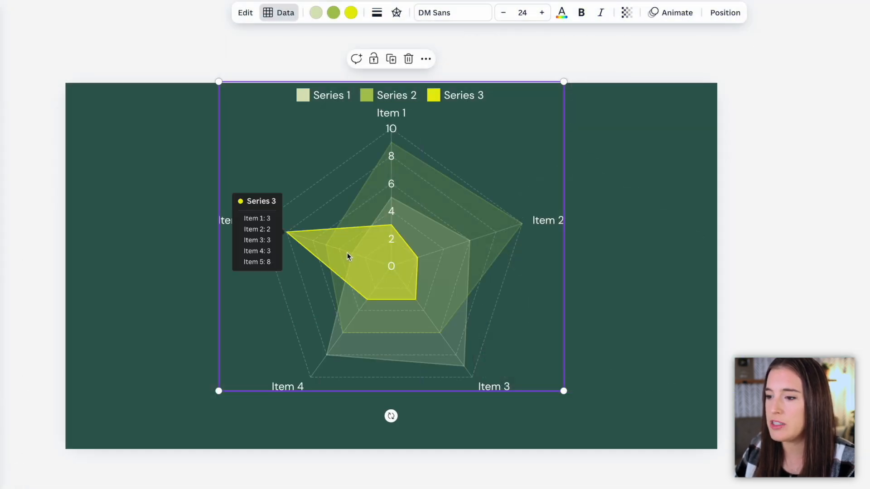
{"action": "mouse_move", "coordinate": [630, 450]}
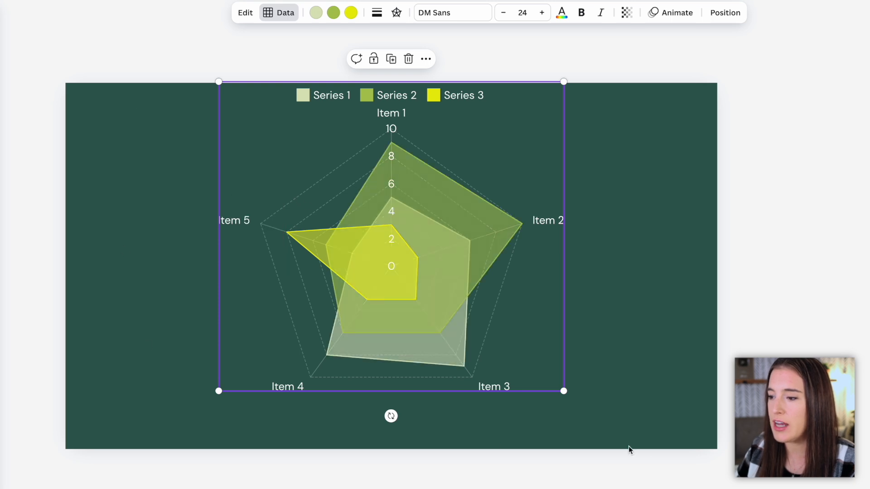
{"action": "mouse_move", "coordinate": [658, 415]}
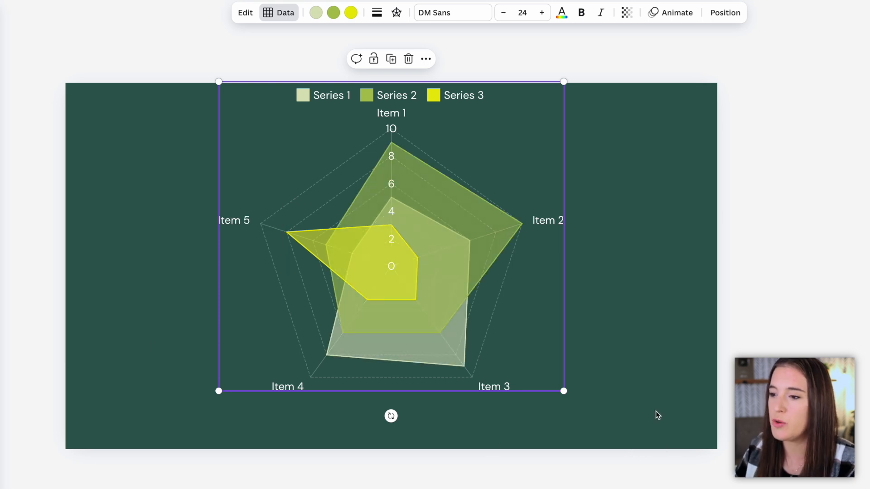
{"action": "mouse_move", "coordinate": [451, 207]}
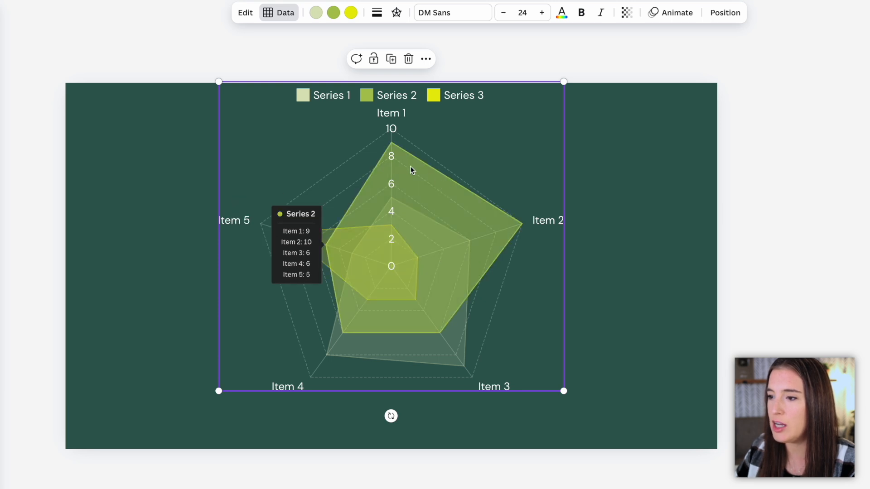
{"action": "mouse_move", "coordinate": [459, 359]}
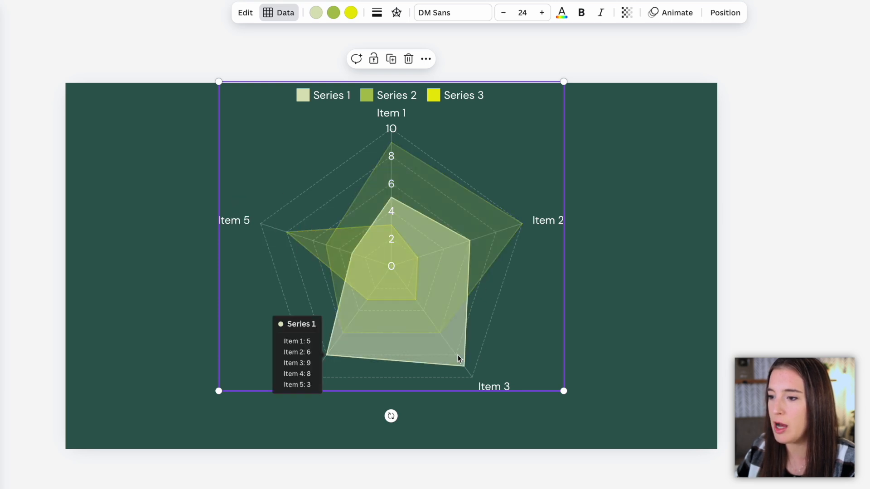
{"action": "mouse_move", "coordinate": [379, 345]}
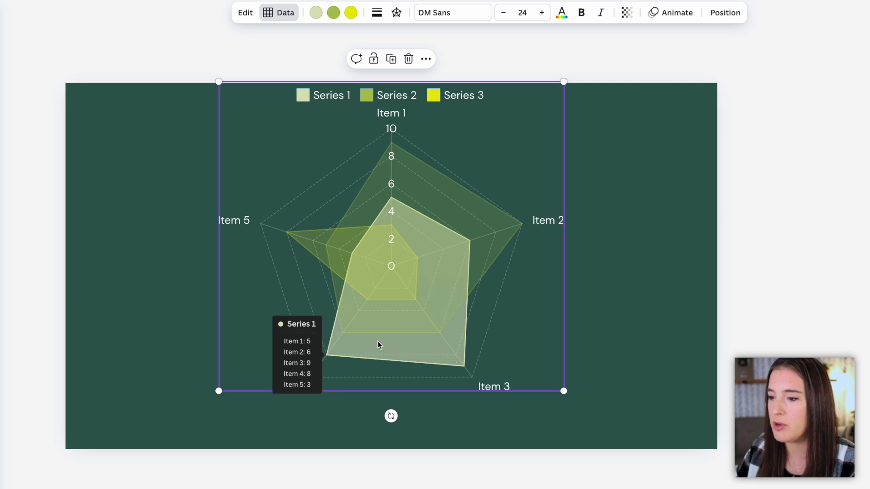
{"action": "mouse_move", "coordinate": [326, 353]}
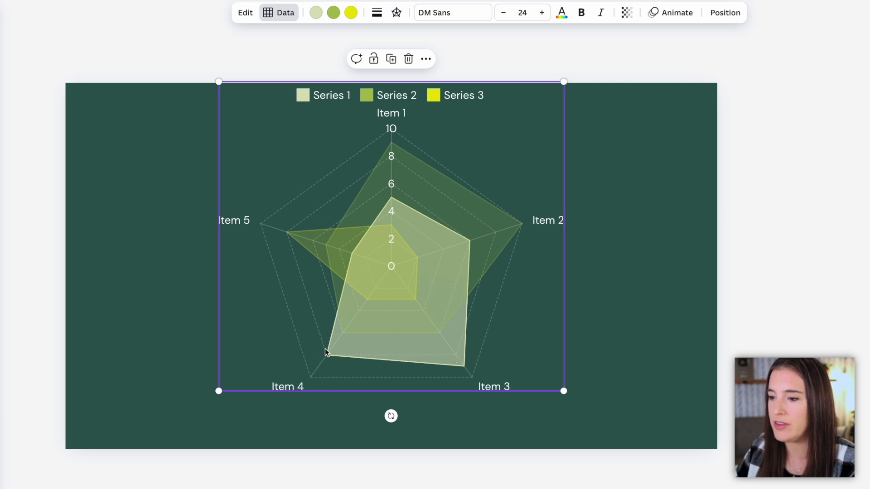
{"action": "mouse_move", "coordinate": [345, 240]}
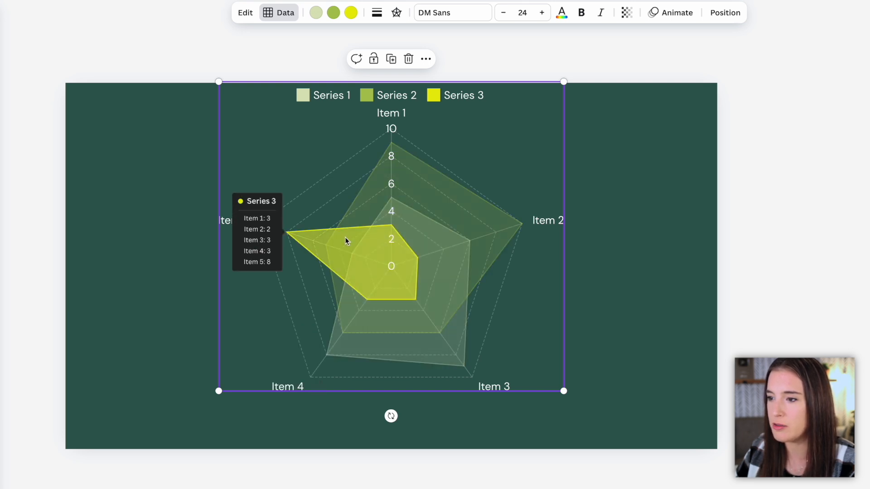
{"action": "mouse_move", "coordinate": [342, 246]}
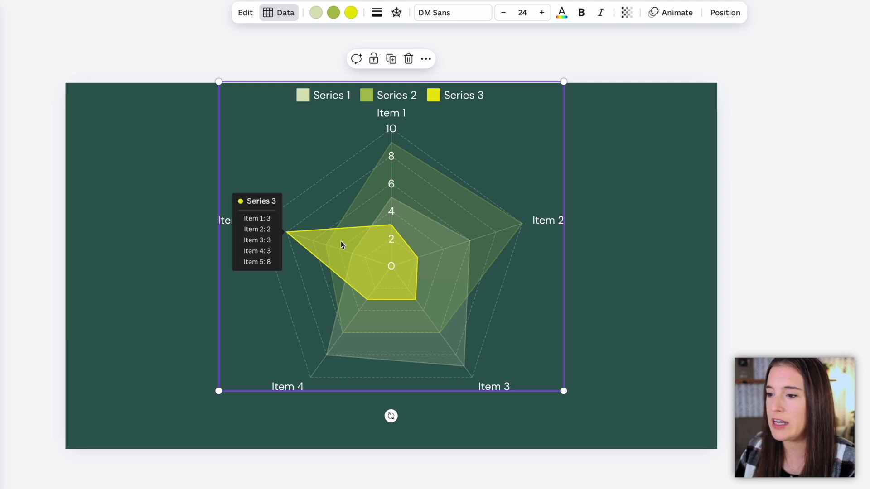
{"action": "mouse_move", "coordinate": [453, 337]}
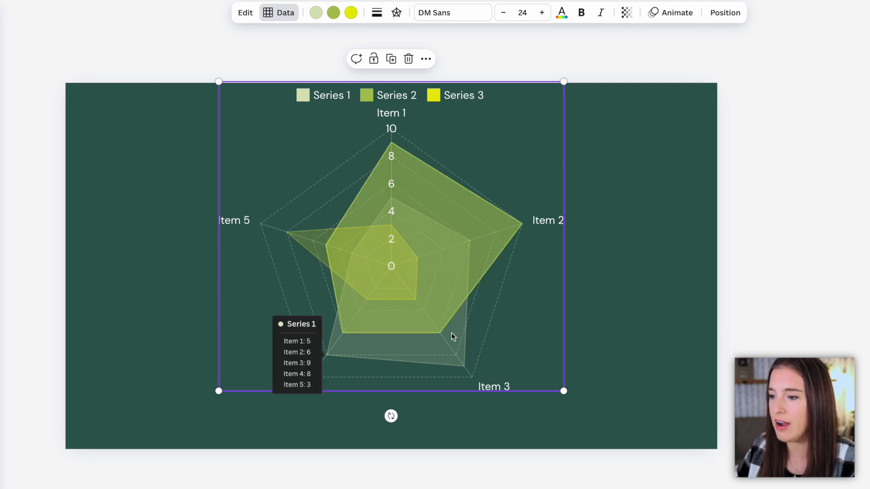
{"action": "mouse_move", "coordinate": [382, 198]}
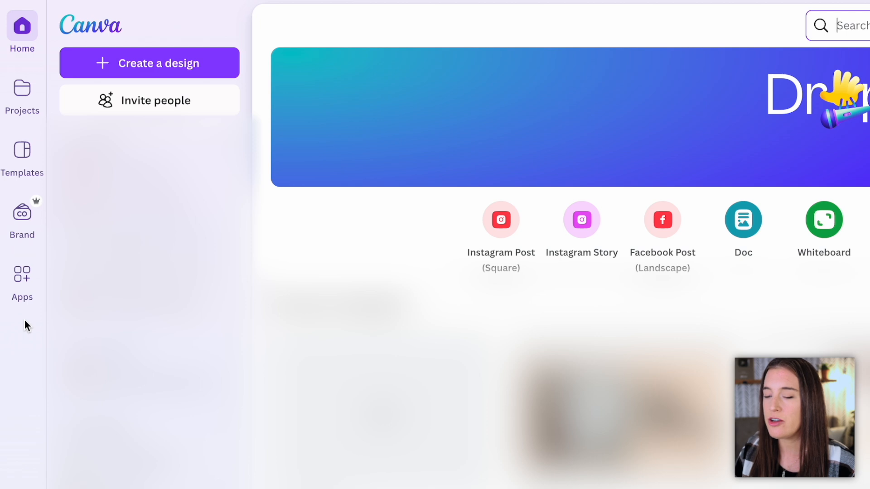
{"action": "mouse_move", "coordinate": [30, 360]}
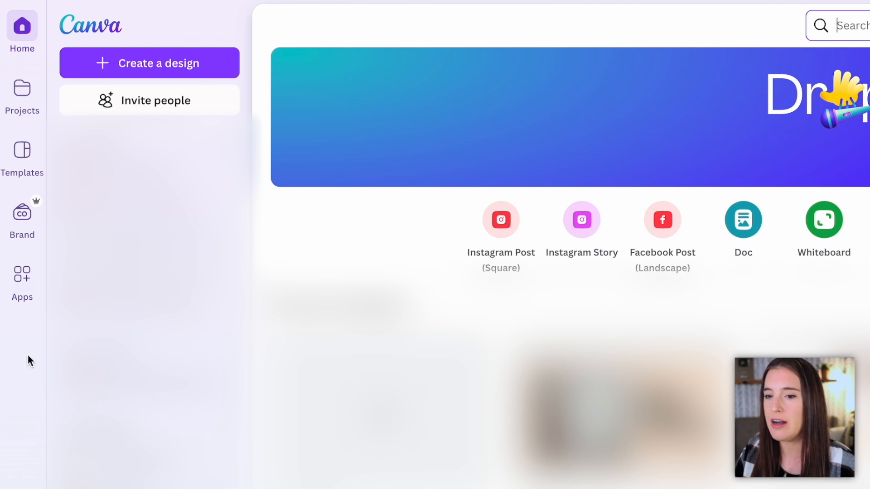
{"action": "mouse_move", "coordinate": [22, 338]}
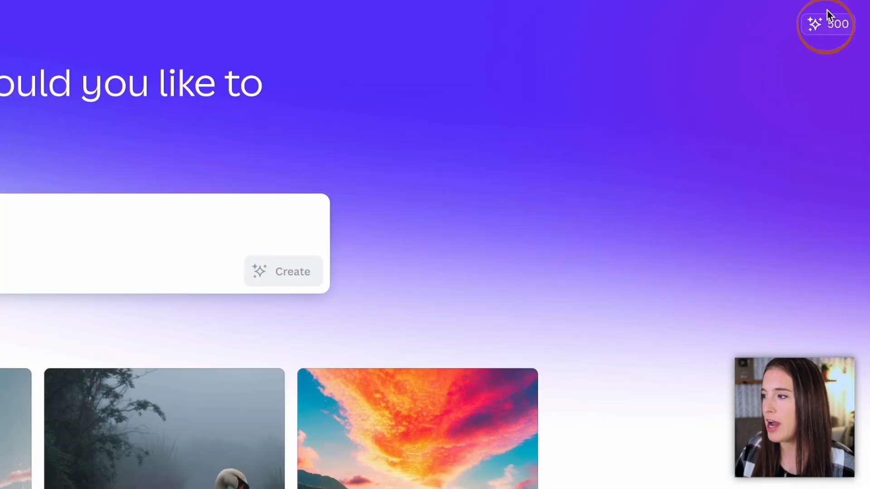
{"action": "mouse_move", "coordinate": [828, 32]}
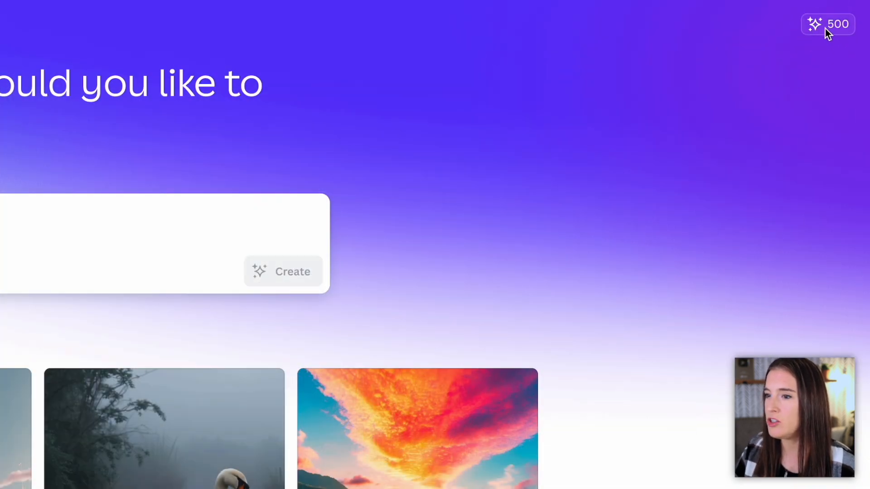
{"action": "mouse_move", "coordinate": [830, 53]}
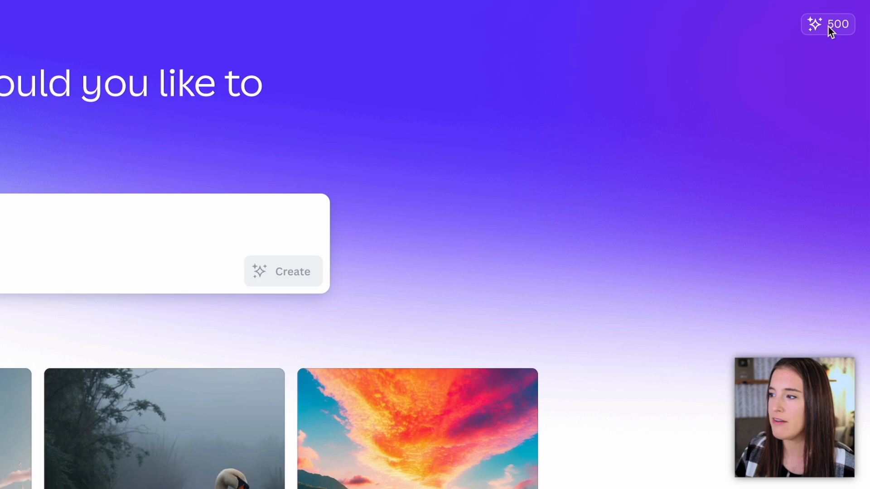
{"action": "mouse_move", "coordinate": [844, 45]}
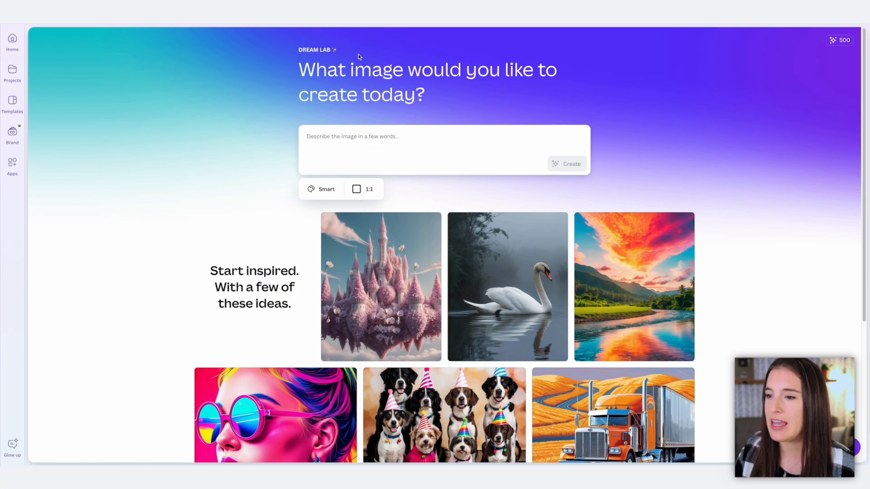
{"action": "mouse_move", "coordinate": [418, 83]}
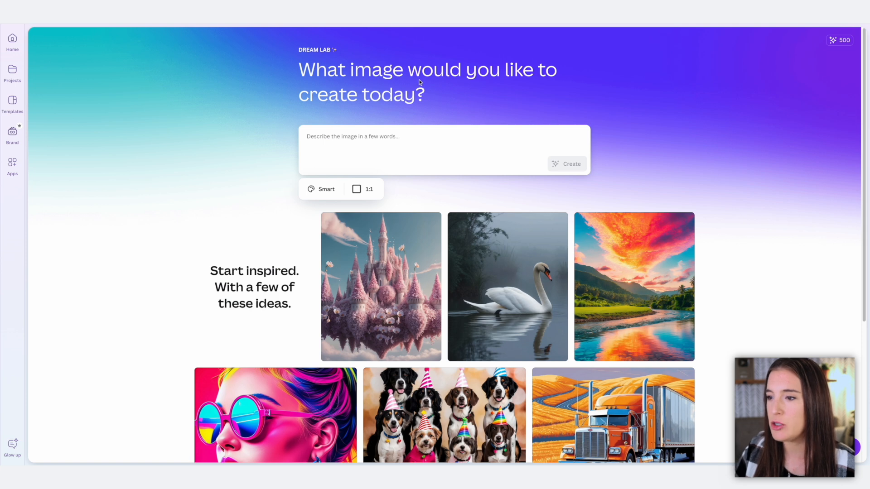
{"action": "mouse_move", "coordinate": [433, 103]}
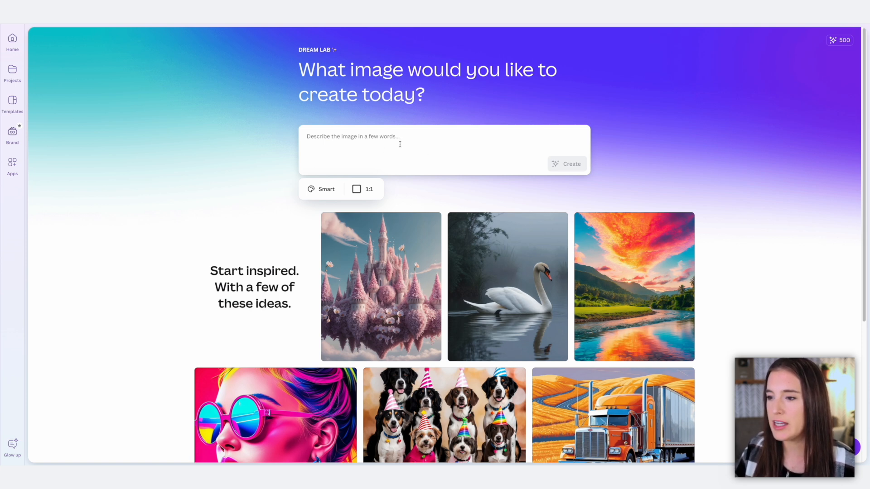
{"action": "mouse_move", "coordinate": [427, 145]}
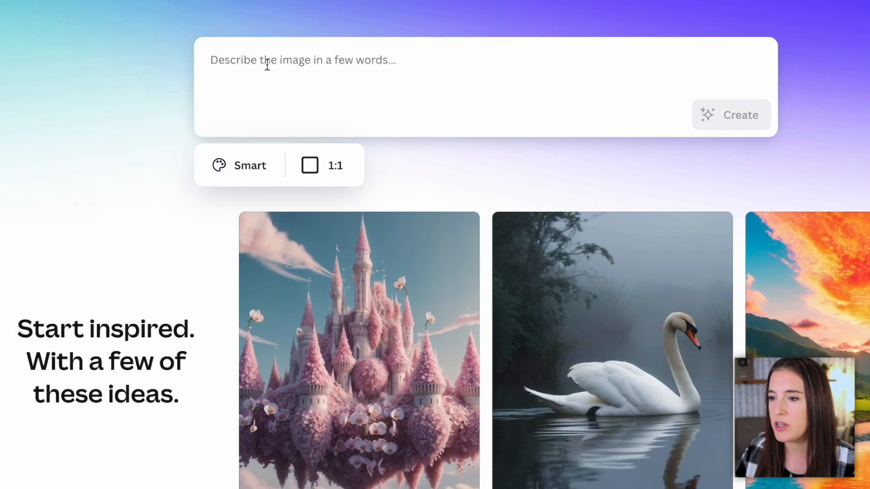
{"action": "mouse_move", "coordinate": [355, 62]}
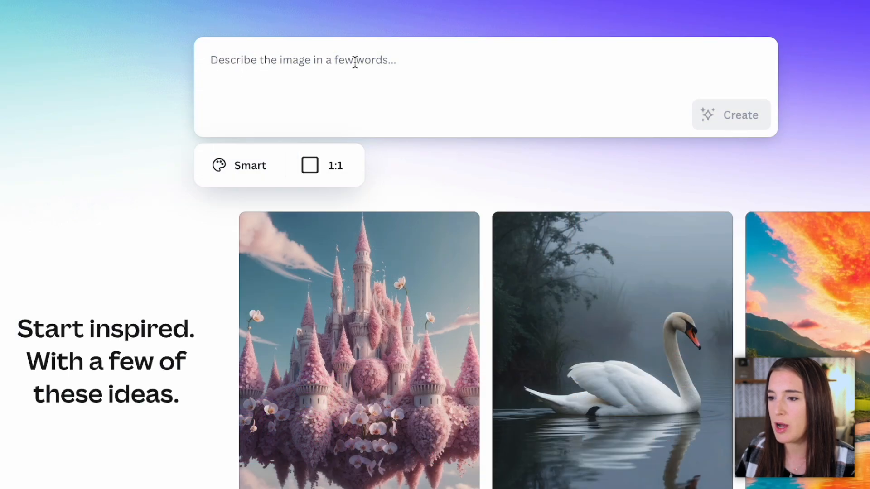
{"action": "mouse_move", "coordinate": [449, 70]}
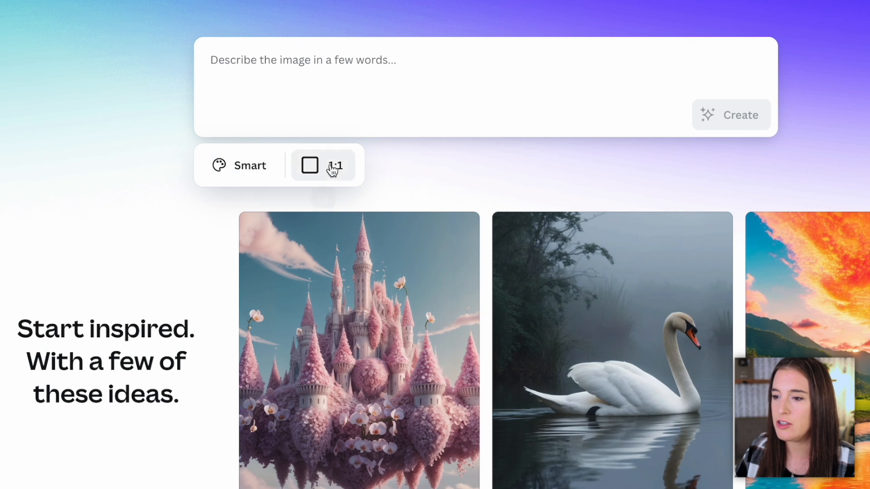
Reveal Dream Lab's image style list under the prompt box
{"action": "left_click", "coordinate": [249, 164]}
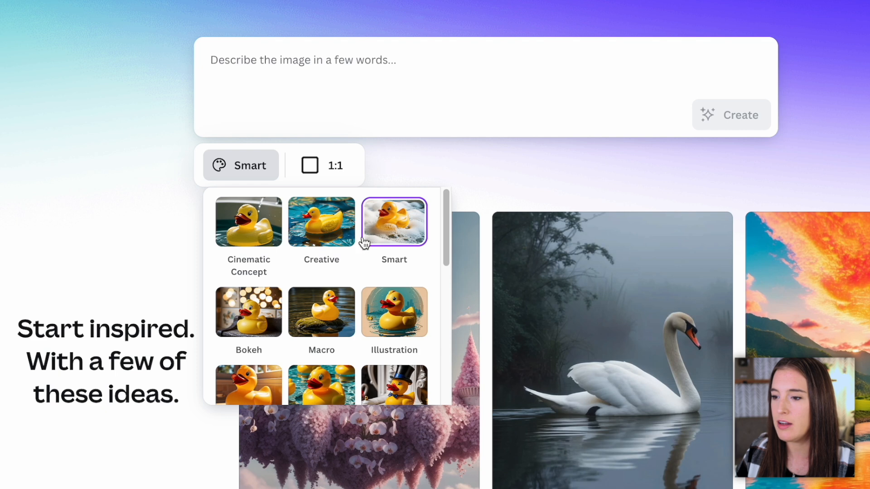
{"action": "mouse_move", "coordinate": [286, 305]}
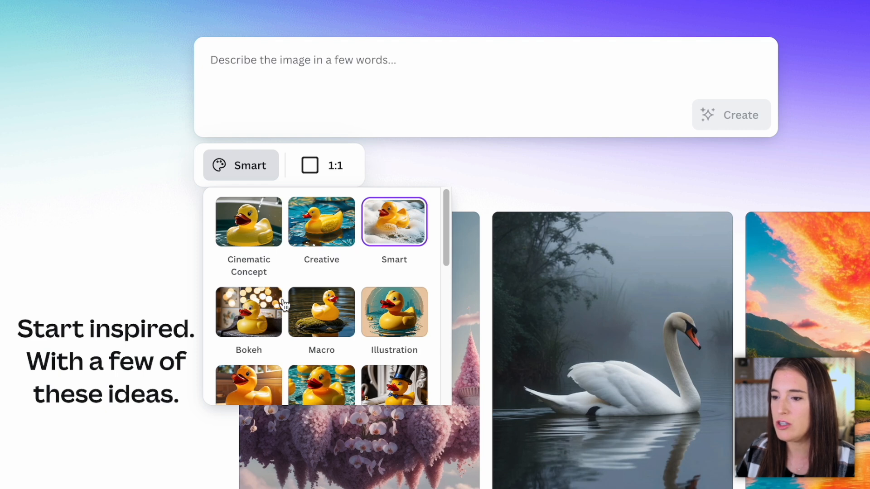
Scroll the style list down to Vibrant, Pop Art, Vector and None
{"action": "scroll", "scroll_direction": "down", "scroll_amount": 3}
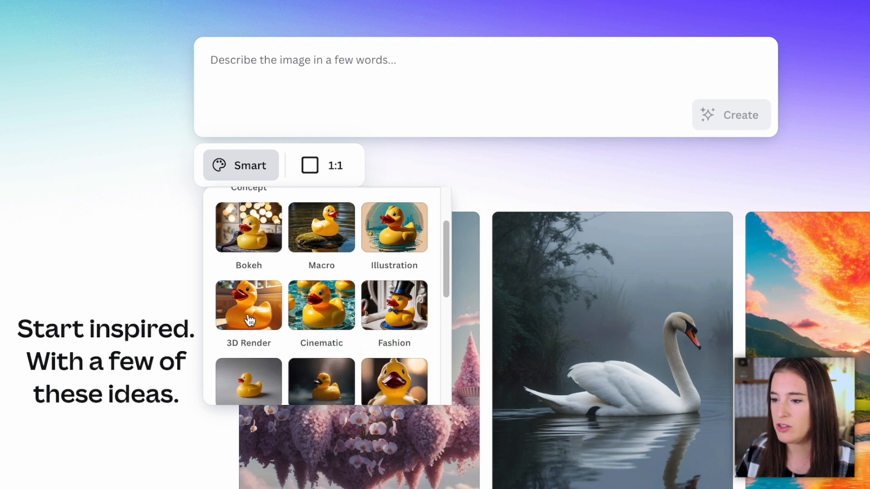
{"action": "scroll", "scroll_direction": "down", "scroll_amount": 3}
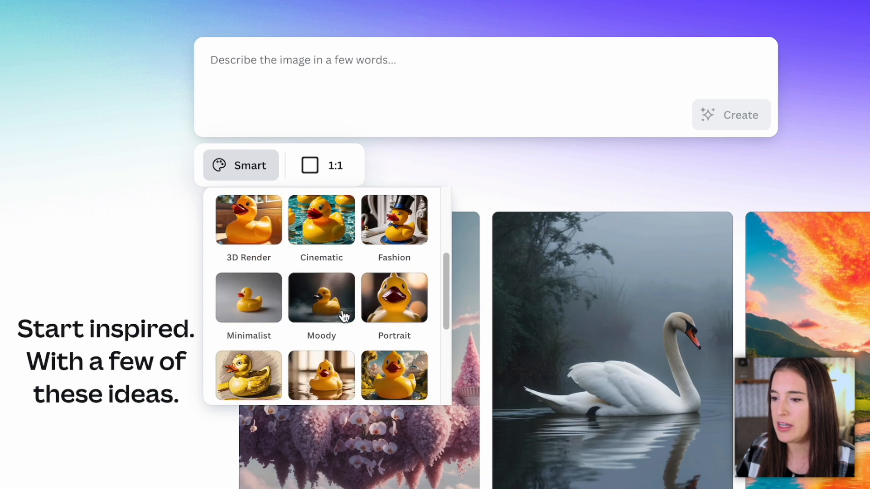
{"action": "scroll", "scroll_direction": "down", "scroll_amount": 3}
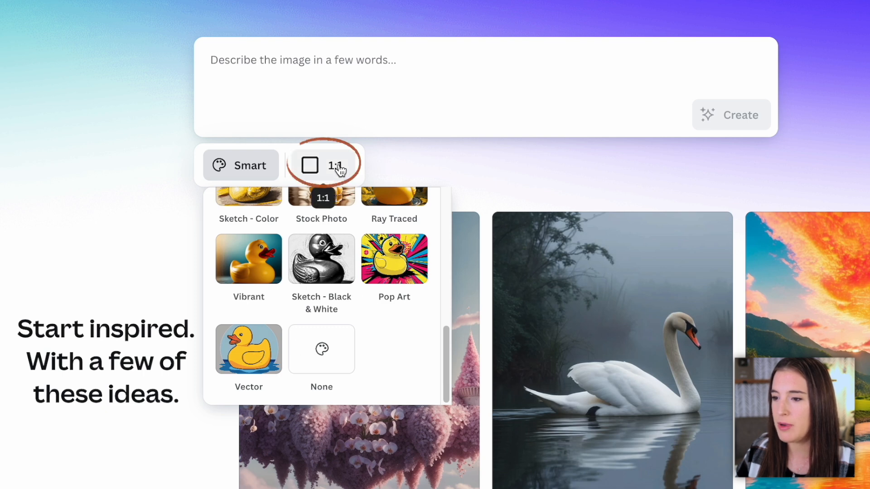
Set the generated image aspect ratio to 9:16 portrait
{"action": "left_click", "coordinate": [324, 165]}
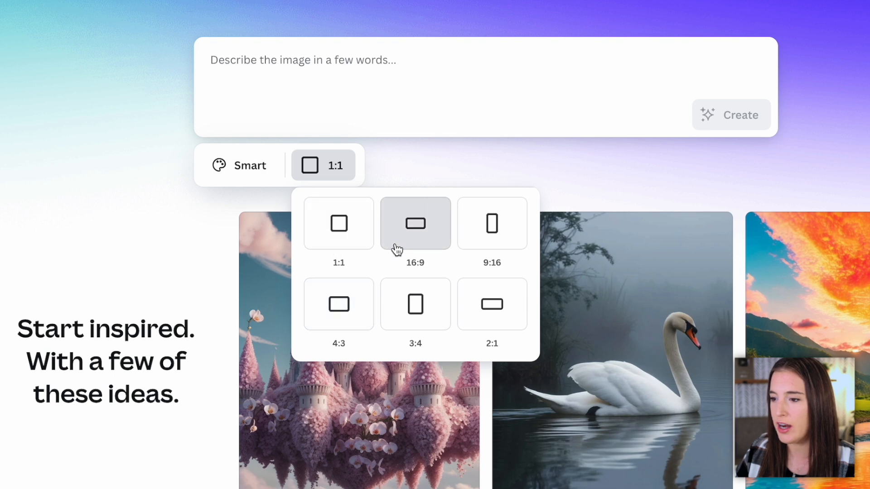
{"action": "mouse_move", "coordinate": [504, 340]}
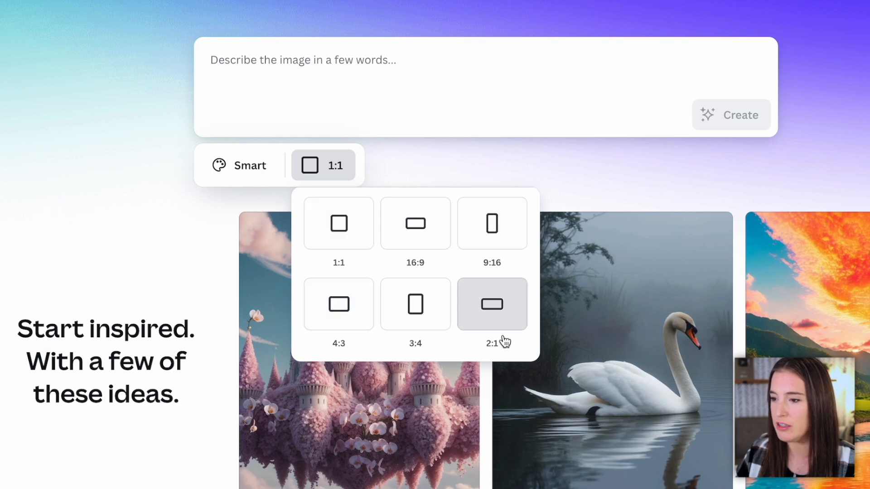
{"action": "mouse_move", "coordinate": [491, 223]}
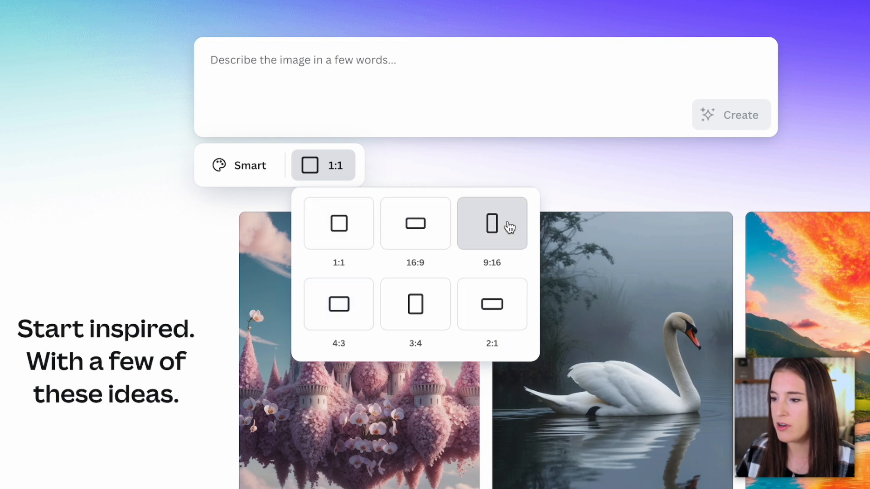
{"action": "left_click", "coordinate": [491, 223]}
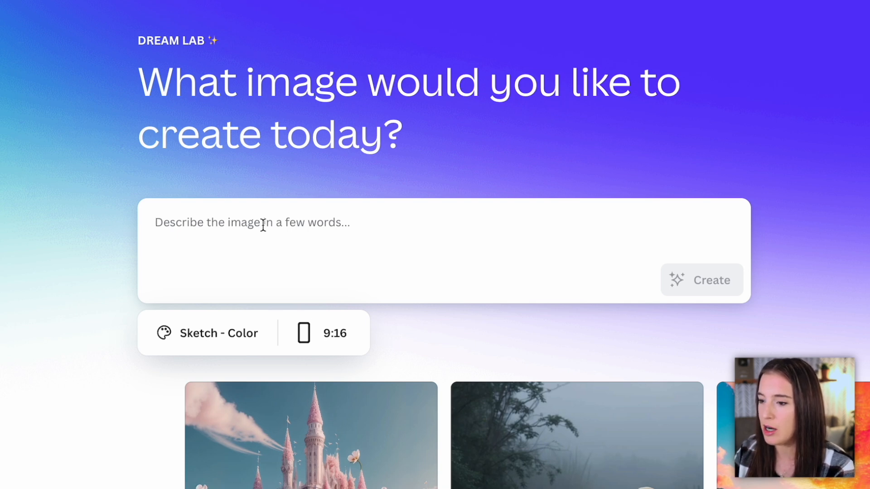
Generate images from the prompt 'A happy puppy frolicking in a field of flowers with a pastel colored sky above...'
{"action": "type", "text": "A happy puppy frolicking in a field of flowers with a pastel colored sky above. The puppy is wearing a blue bandana and is looking up at the clouds with a smile on its face."}
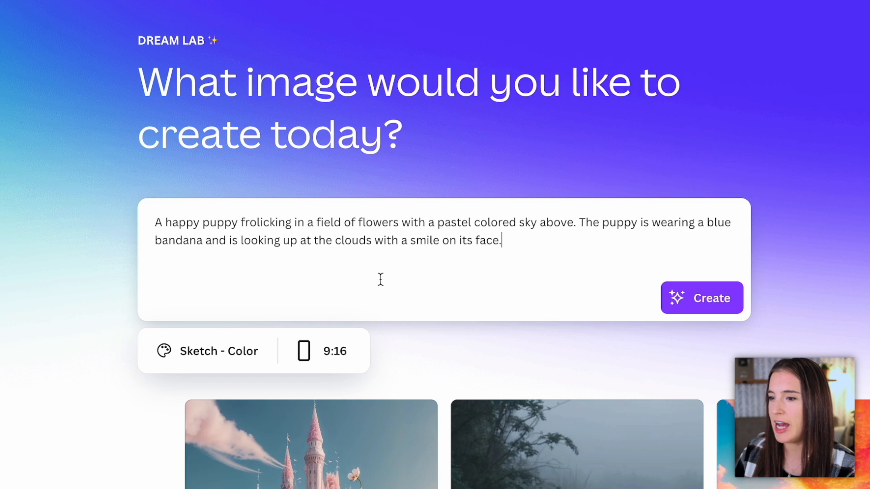
{"action": "mouse_move", "coordinate": [508, 280]}
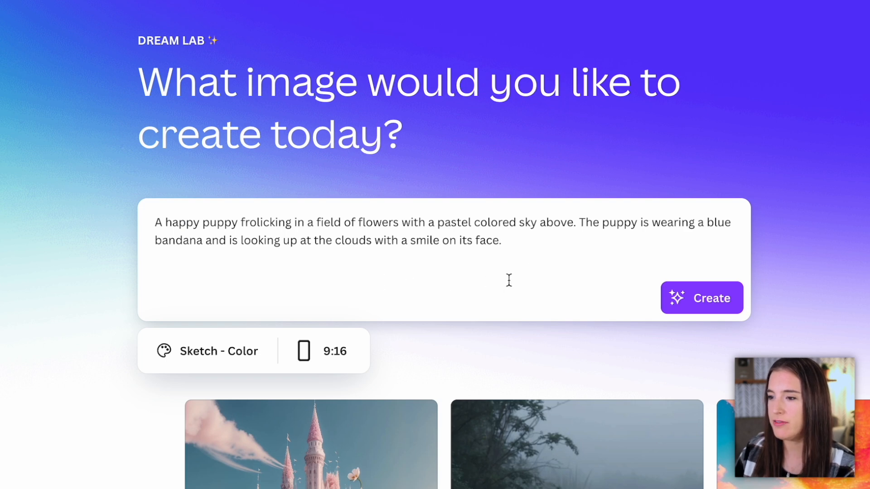
{"action": "mouse_move", "coordinate": [542, 239]}
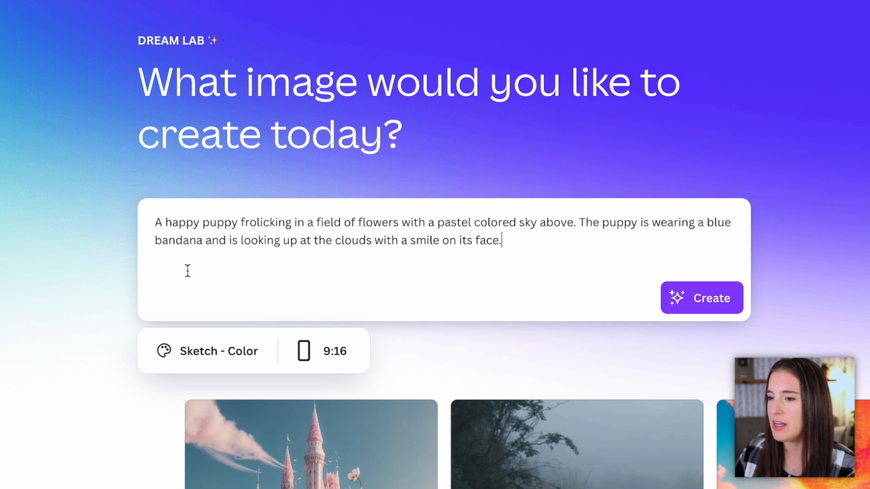
{"action": "mouse_move", "coordinate": [559, 261]}
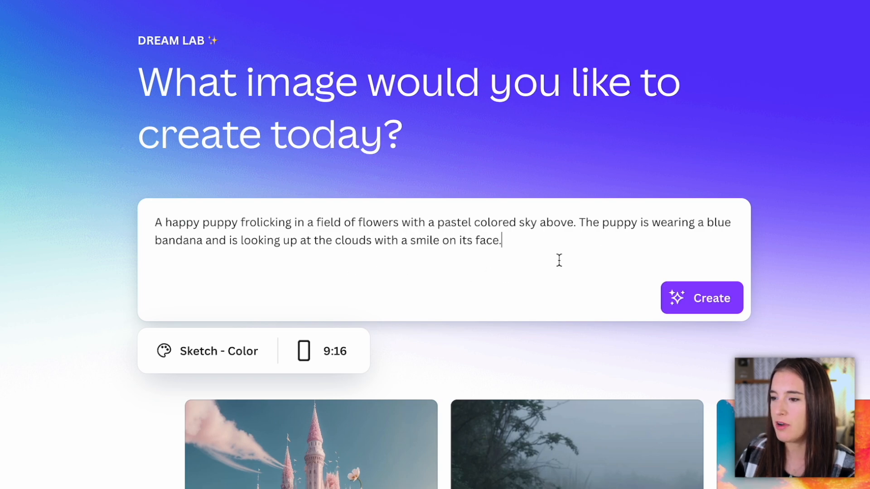
{"action": "left_click", "coordinate": [701, 297]}
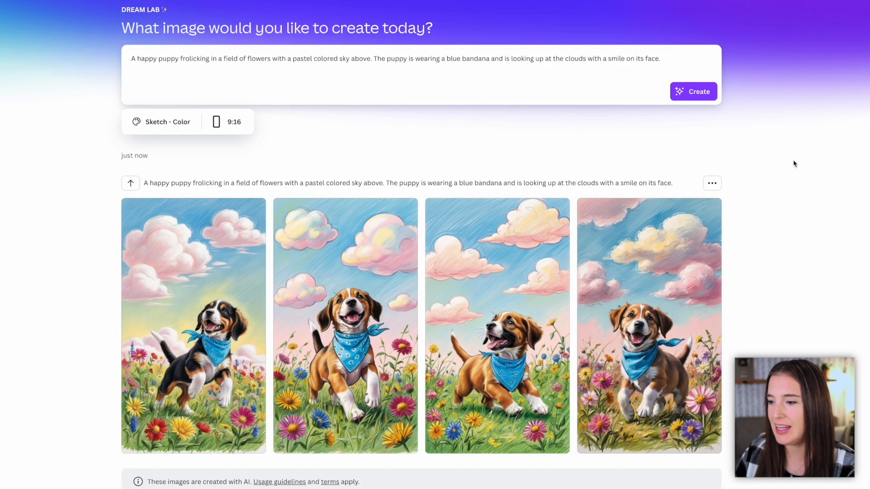
{"action": "mouse_move", "coordinate": [617, 266]}
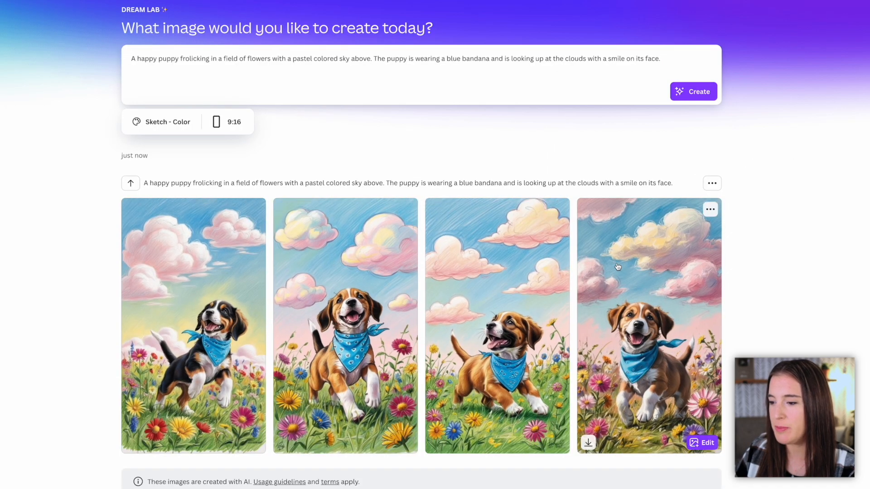
{"action": "mouse_move", "coordinate": [785, 270]}
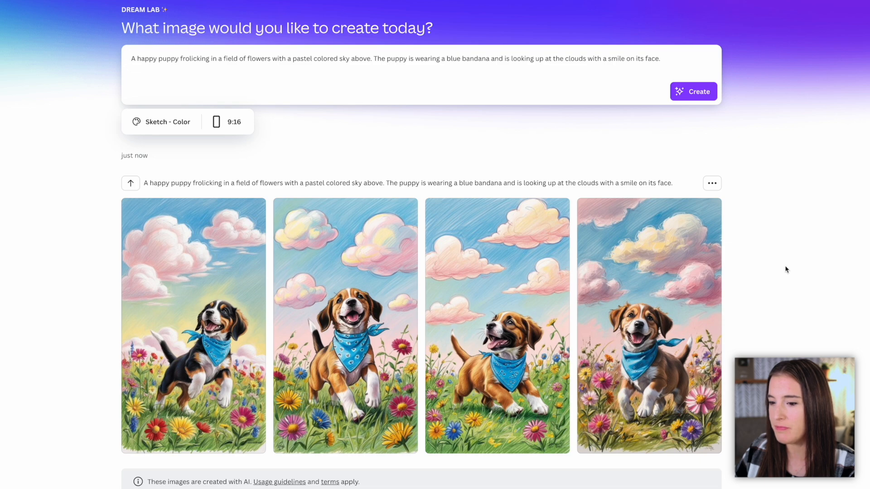
{"action": "left_click", "coordinate": [193, 326]}
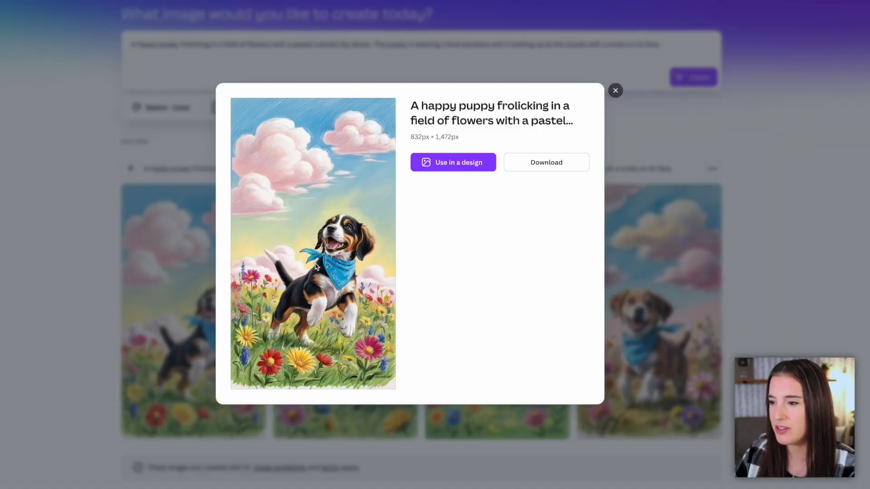
{"action": "left_click", "coordinate": [615, 91]}
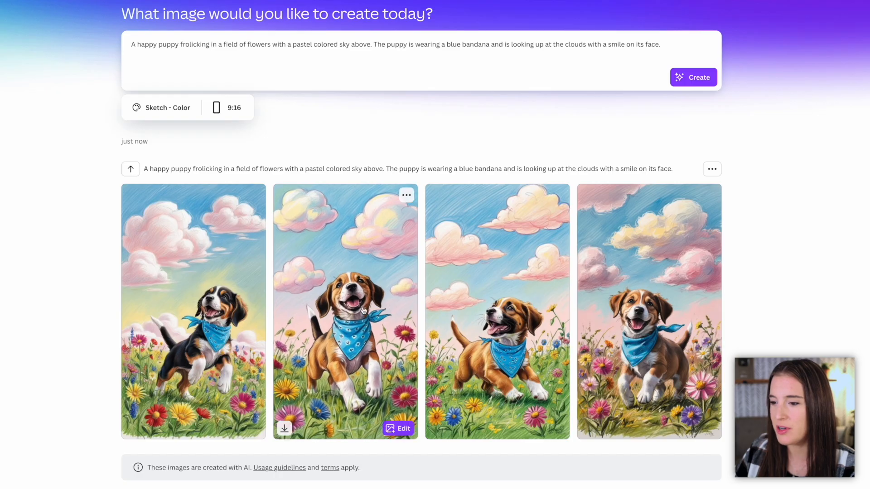
{"action": "left_click", "coordinate": [344, 311]}
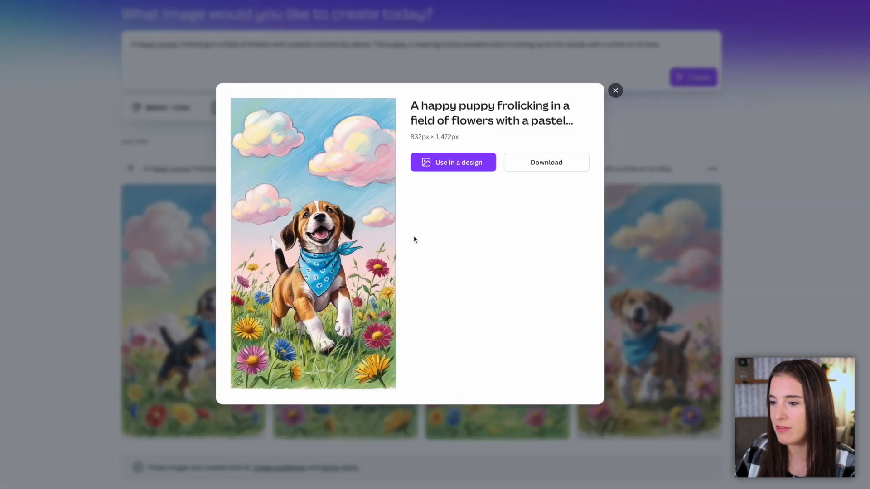
{"action": "mouse_move", "coordinate": [256, 152]}
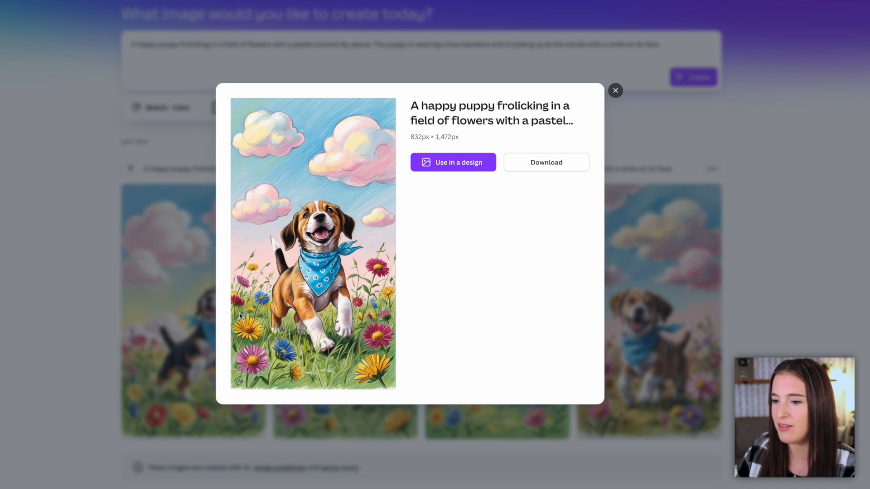
{"action": "left_click", "coordinate": [614, 90]}
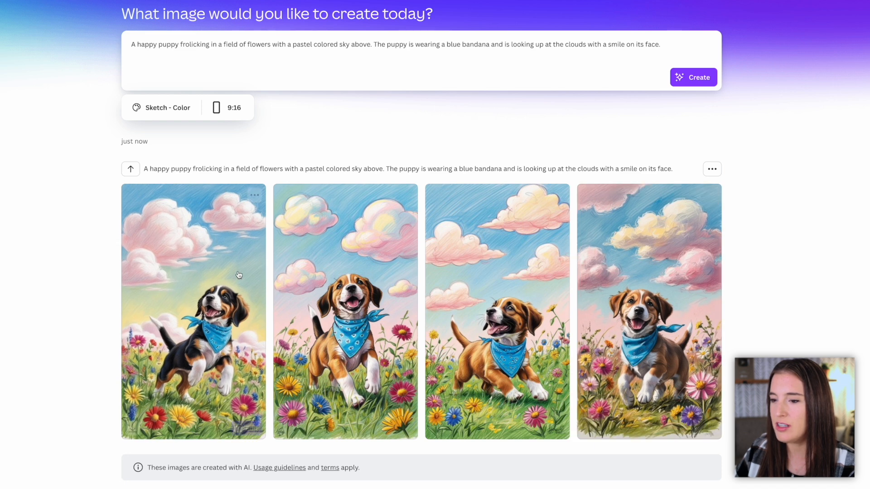
{"action": "mouse_move", "coordinate": [178, 125]}
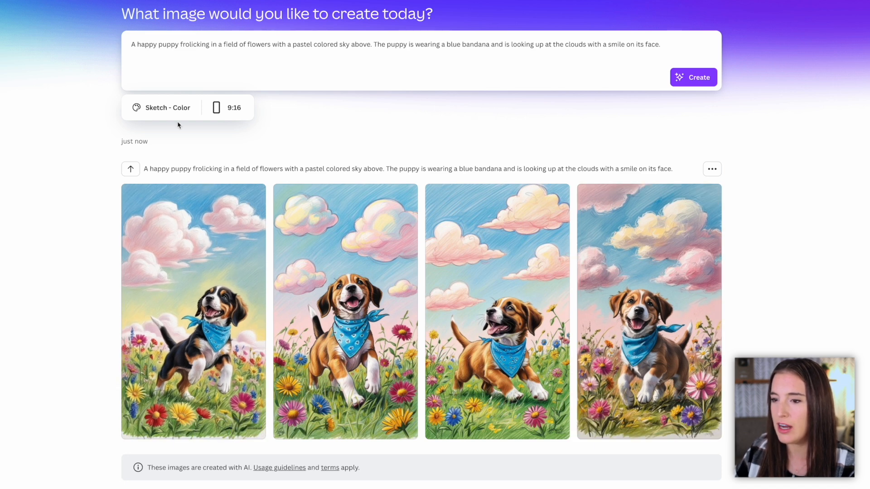
Switch the style to Pop Art, regenerate the puppy images and dismiss the enlarged preview
{"action": "left_click", "coordinate": [167, 107]}
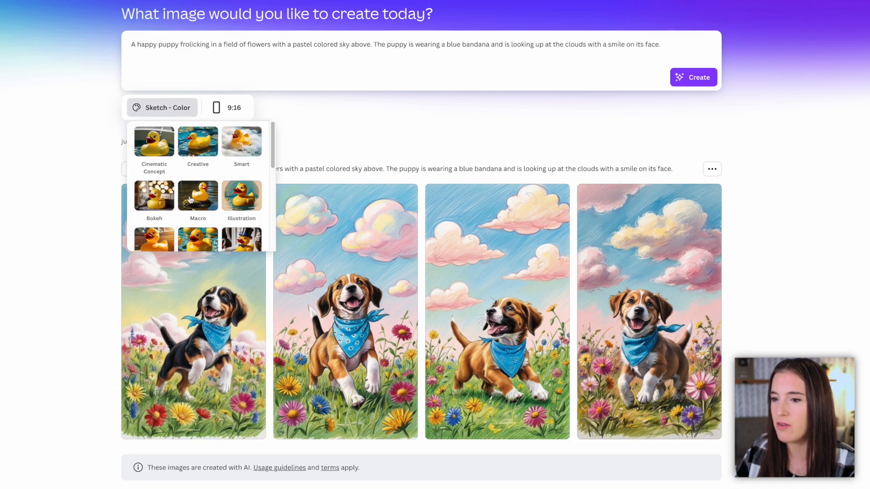
{"action": "scroll", "scroll_direction": "down", "scroll_amount": 3}
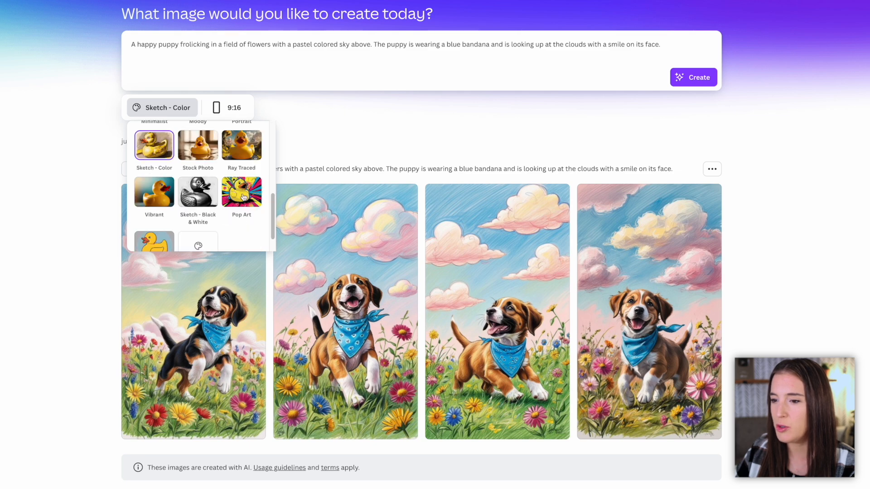
{"action": "left_click", "coordinate": [241, 193]}
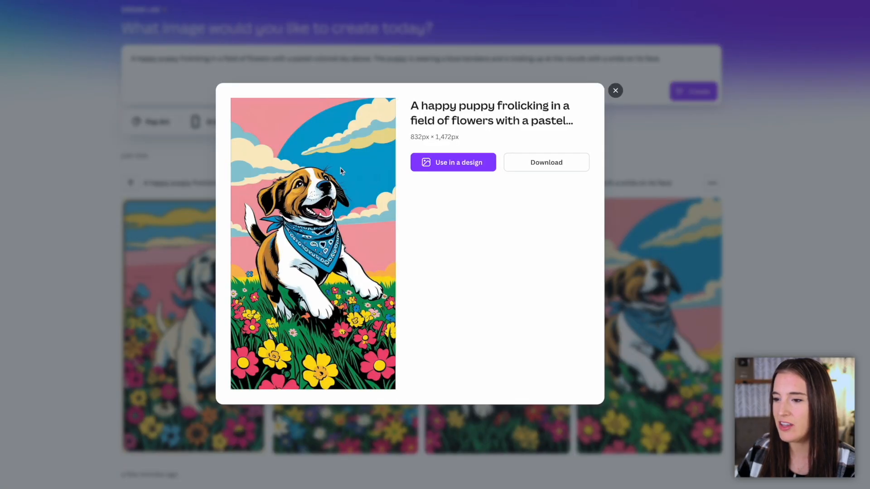
{"action": "left_click", "coordinate": [614, 90]}
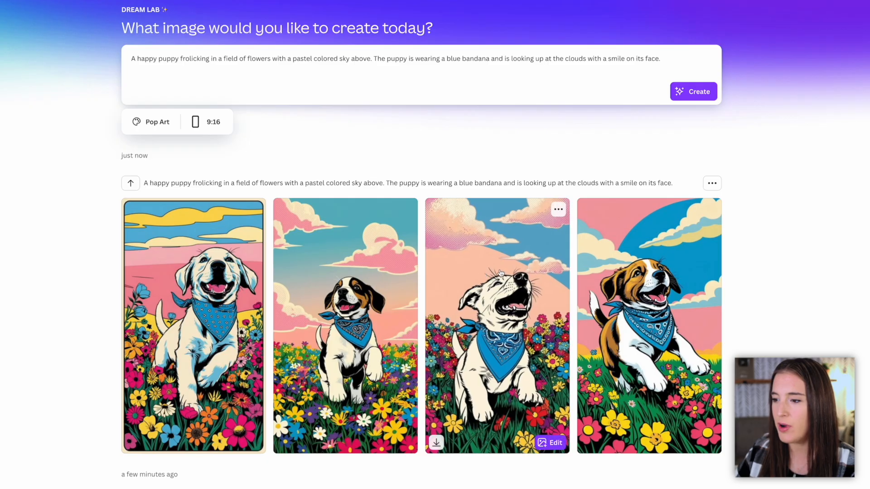
{"action": "mouse_move", "coordinate": [193, 277]}
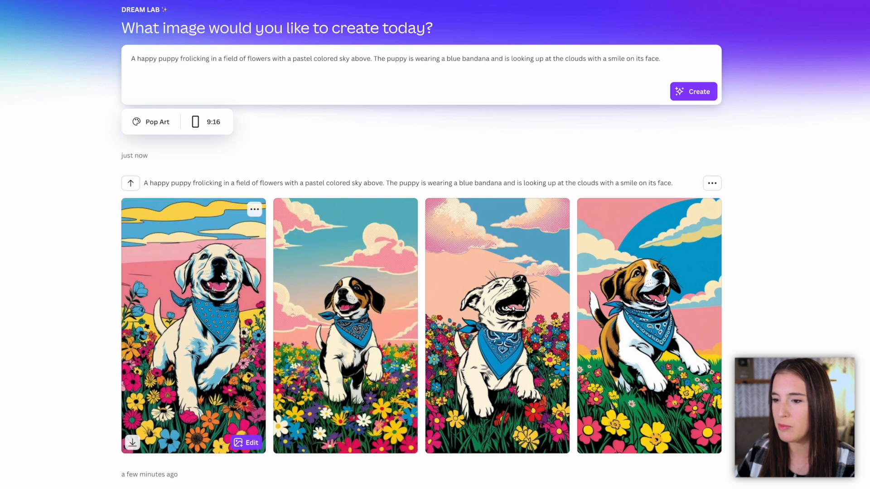
Switch the style to Vibrant, regenerate the puppy images and dismiss the enlarged preview
{"action": "left_click", "coordinate": [157, 121]}
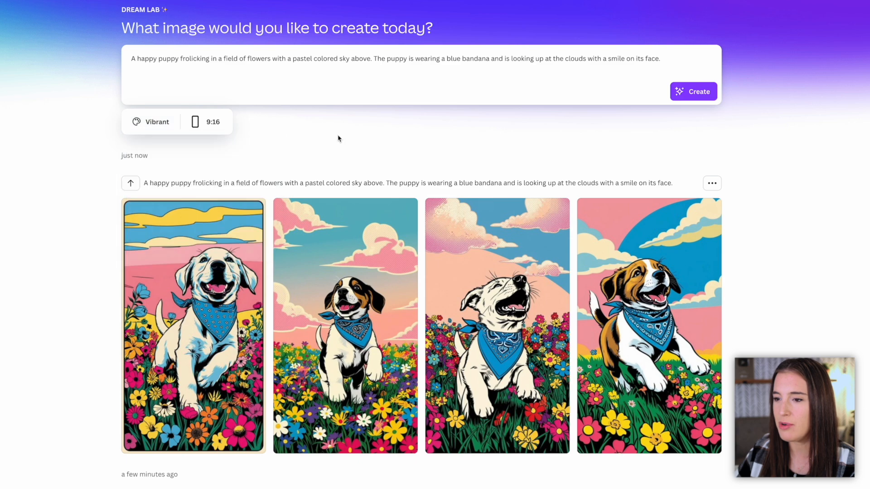
{"action": "scroll", "scroll_direction": "down", "scroll_amount": 3}
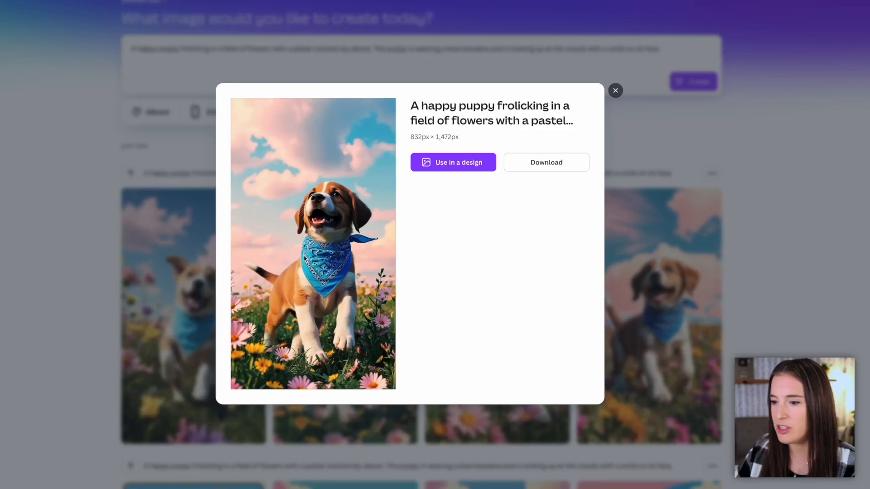
{"action": "mouse_move", "coordinate": [349, 258]}
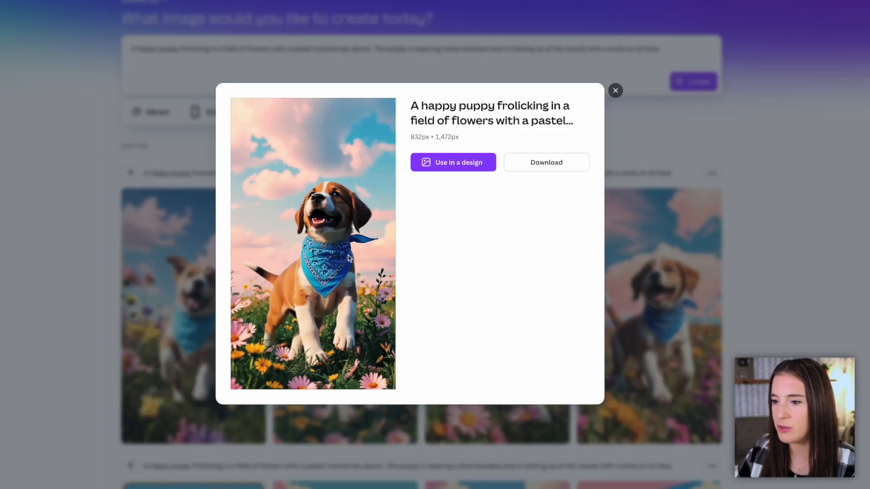
{"action": "mouse_move", "coordinate": [269, 211]}
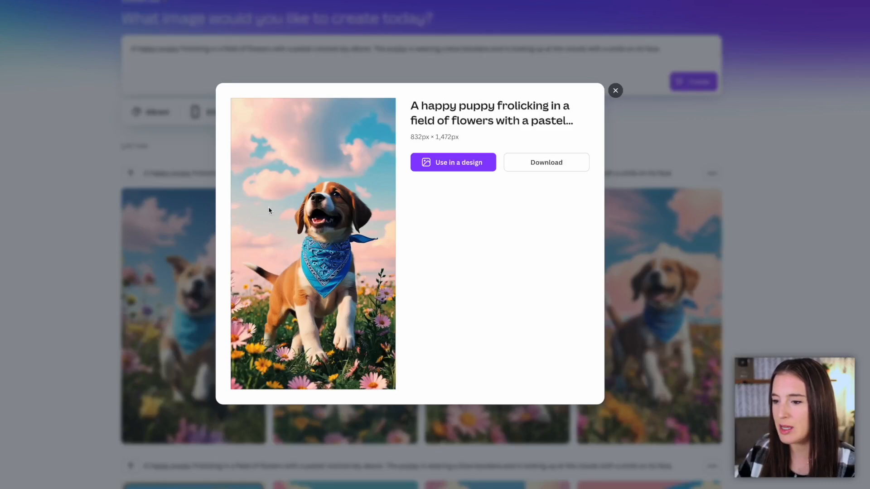
{"action": "mouse_move", "coordinate": [355, 300]}
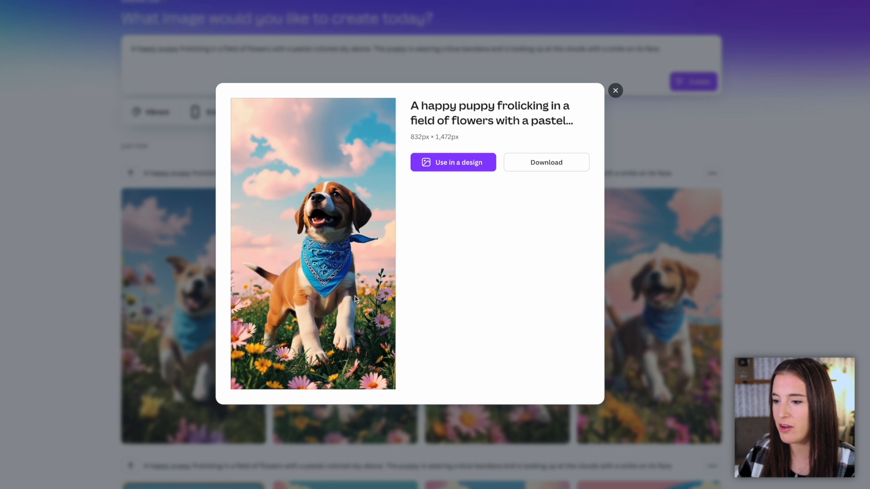
{"action": "left_click", "coordinate": [615, 90]}
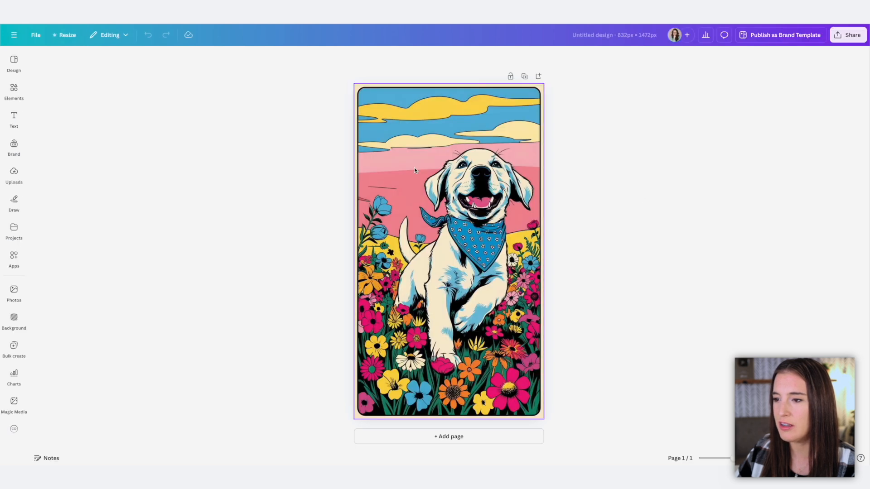
Select the pop art puppy image on the new 832 × 1472 px design page
{"action": "left_click", "coordinate": [419, 166]}
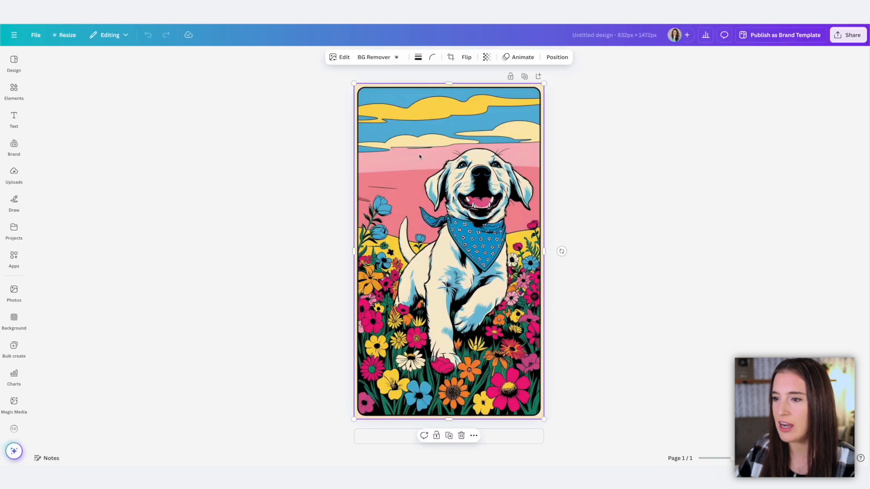